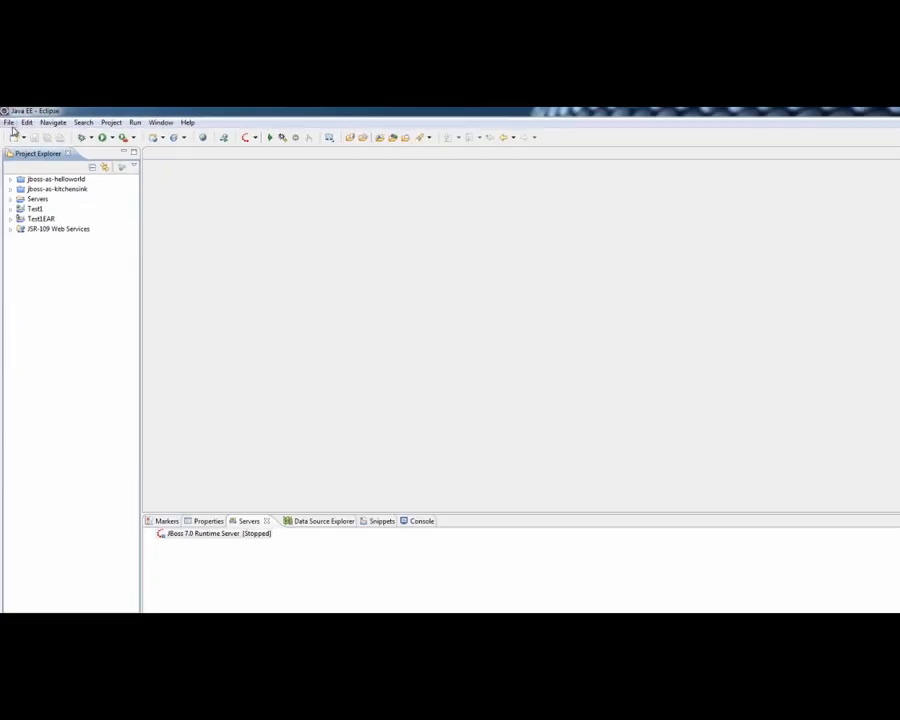
Show Eclipse's File > New project types submenu
{"action": "left_click", "coordinate": [9, 122]}
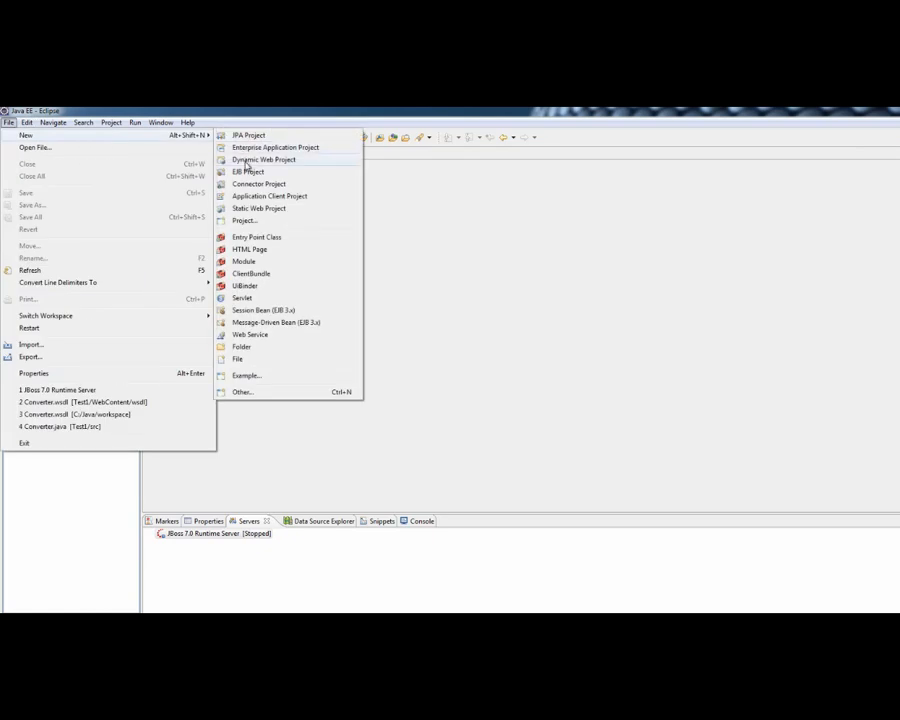
Create dynamic web project 'Temperature' added to the TemperatureEAR enterprise application
{"action": "left_click", "coordinate": [263, 159]}
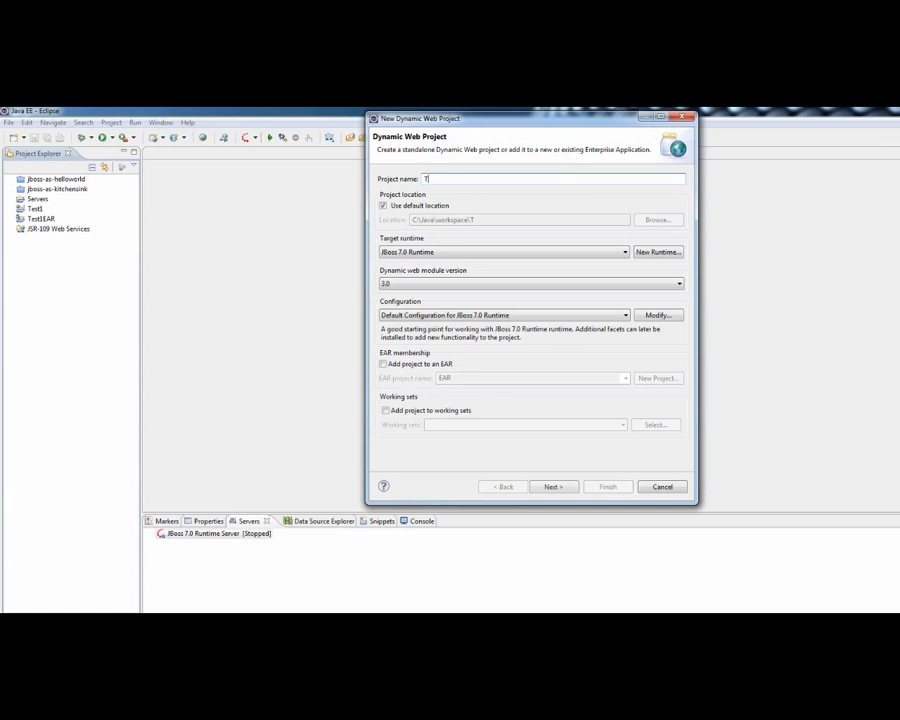
{"action": "type", "text": "emperature"}
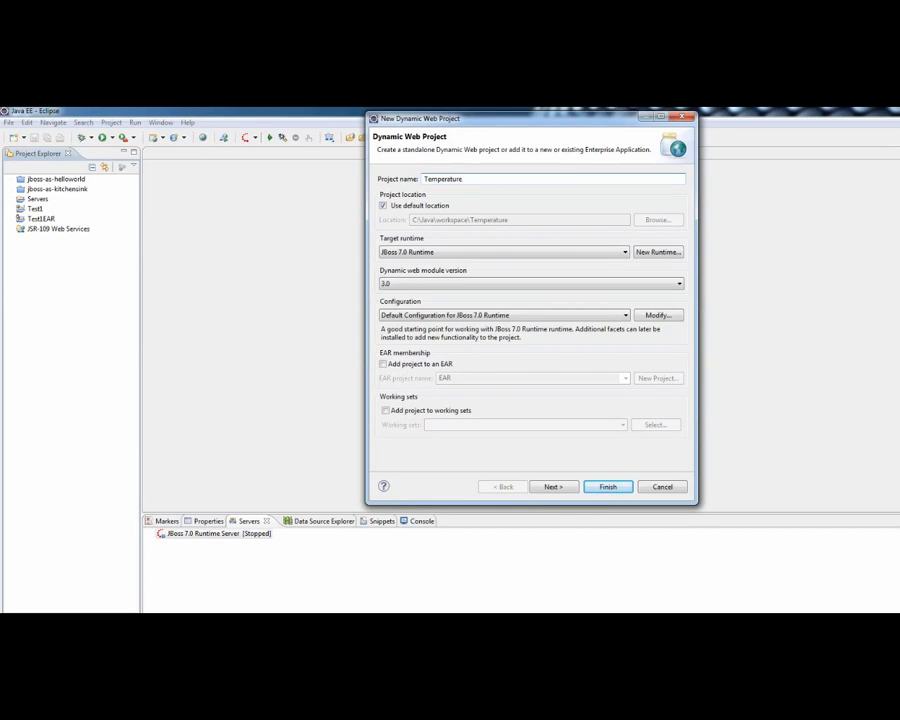
{"action": "mouse_move", "coordinate": [220, 221]}
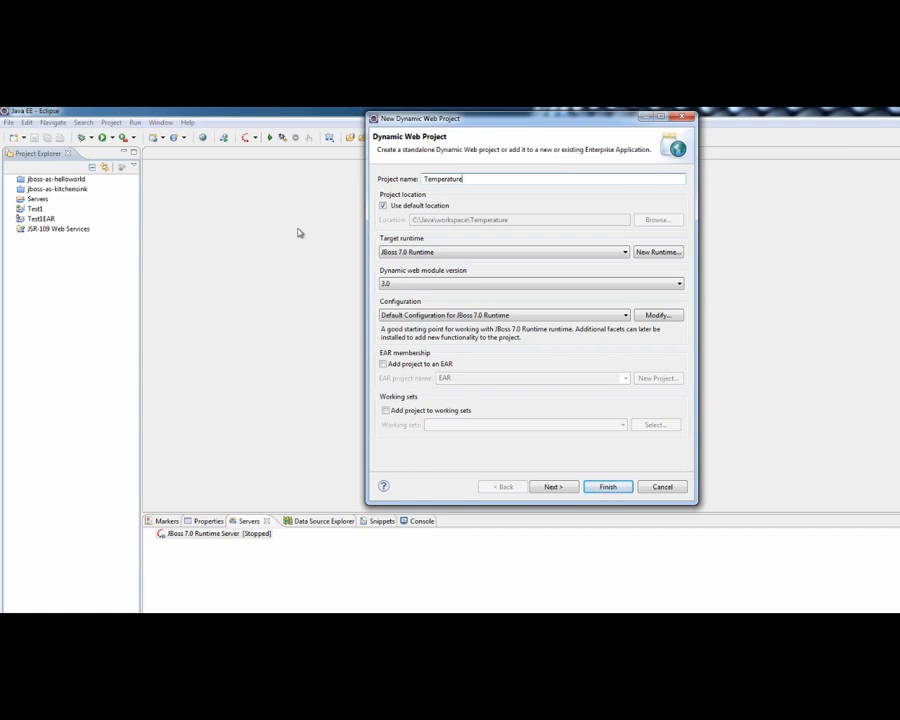
{"action": "mouse_move", "coordinate": [385, 227]}
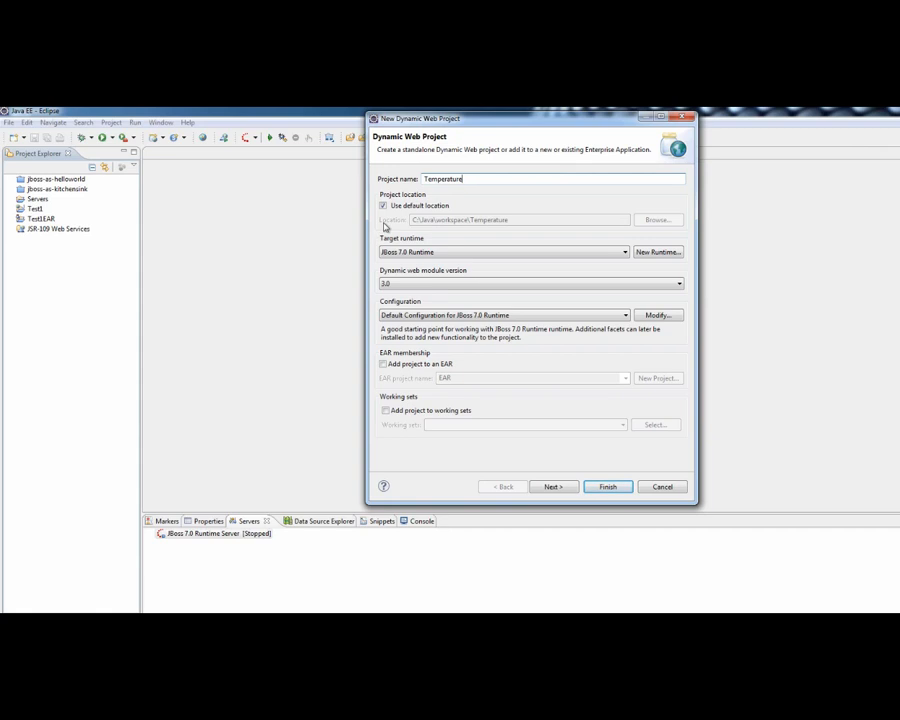
{"action": "mouse_move", "coordinate": [357, 261]}
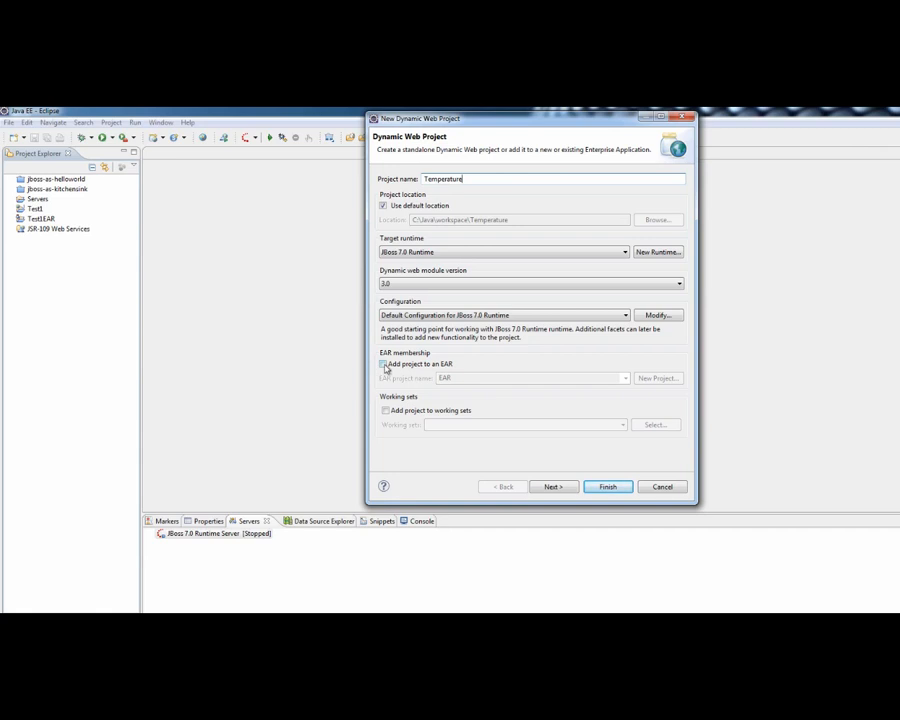
{"action": "left_click", "coordinate": [384, 364]}
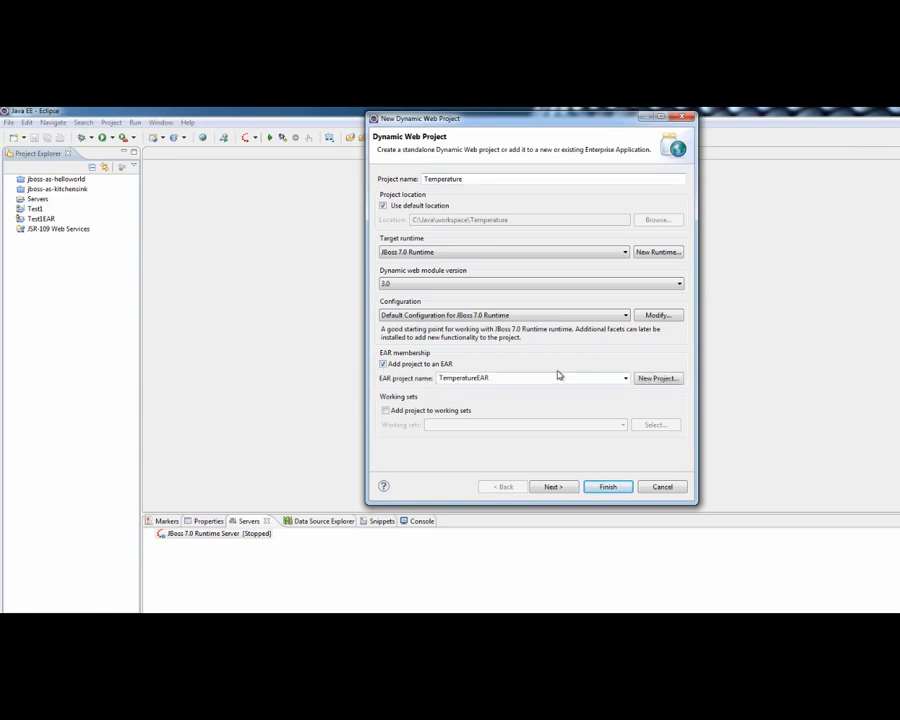
{"action": "mouse_move", "coordinate": [615, 360]}
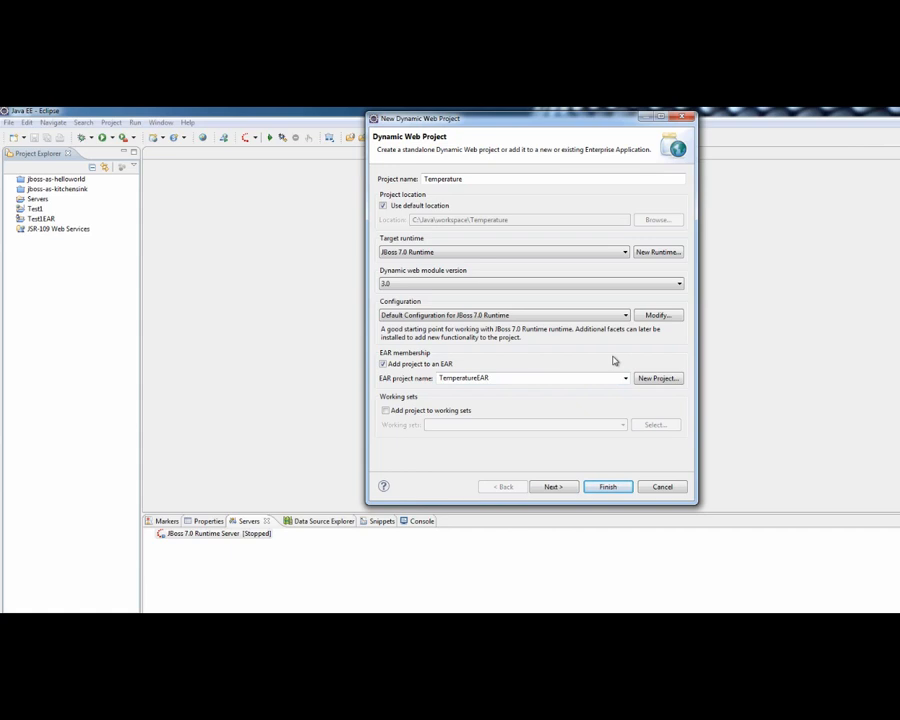
{"action": "mouse_move", "coordinate": [570, 450]}
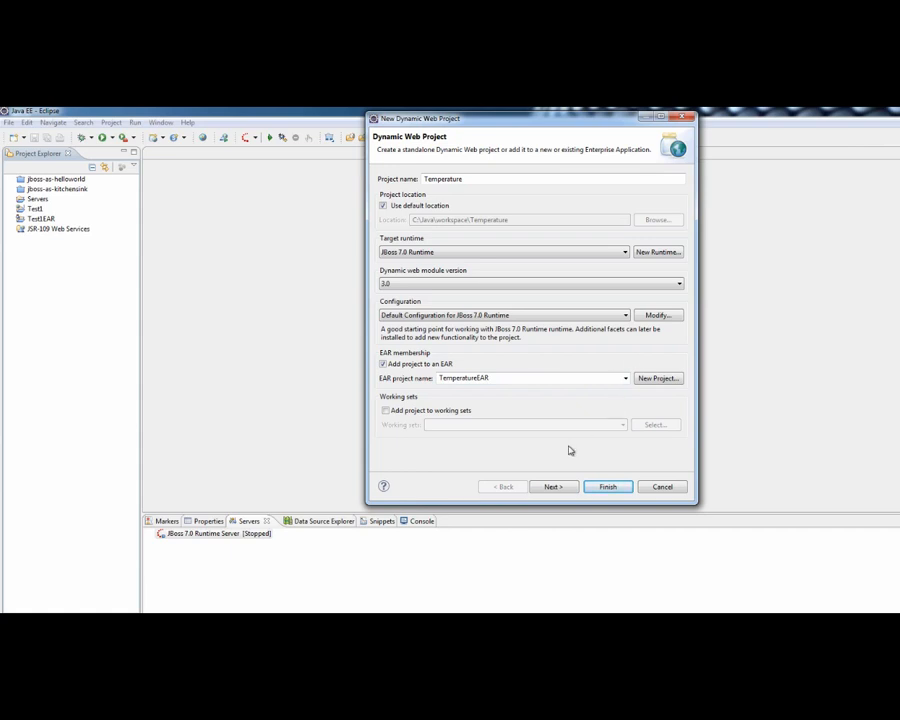
{"action": "left_click", "coordinate": [553, 487]}
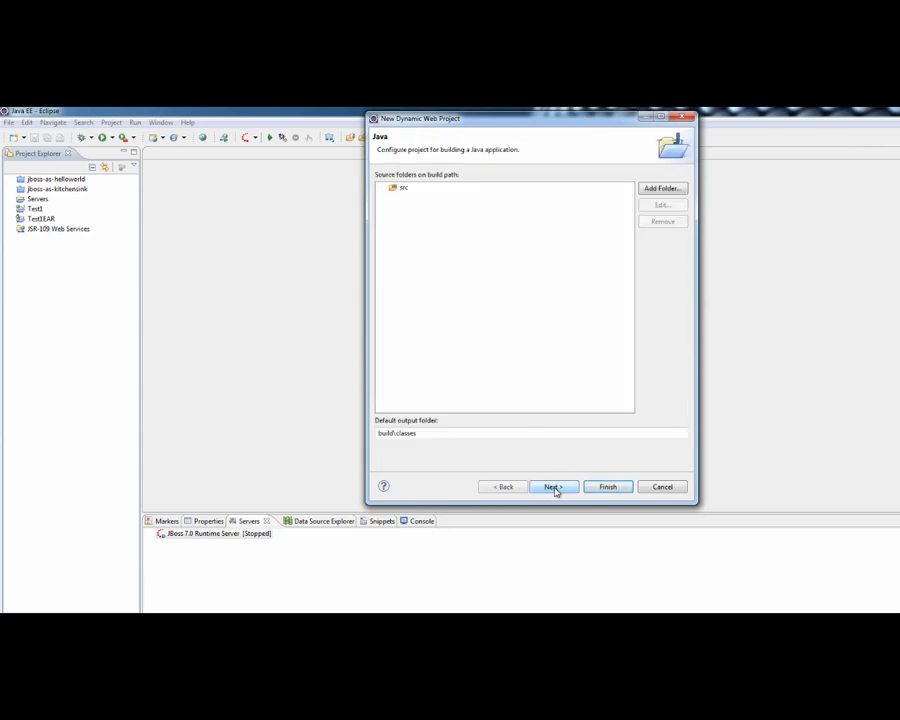
{"action": "left_click", "coordinate": [552, 487]}
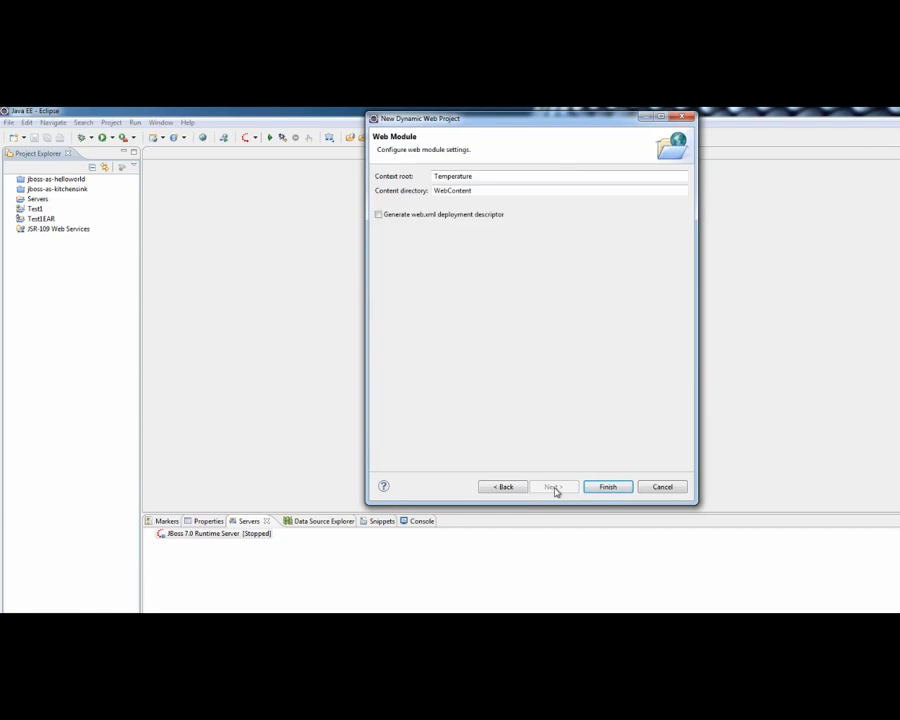
{"action": "left_click", "coordinate": [608, 487]}
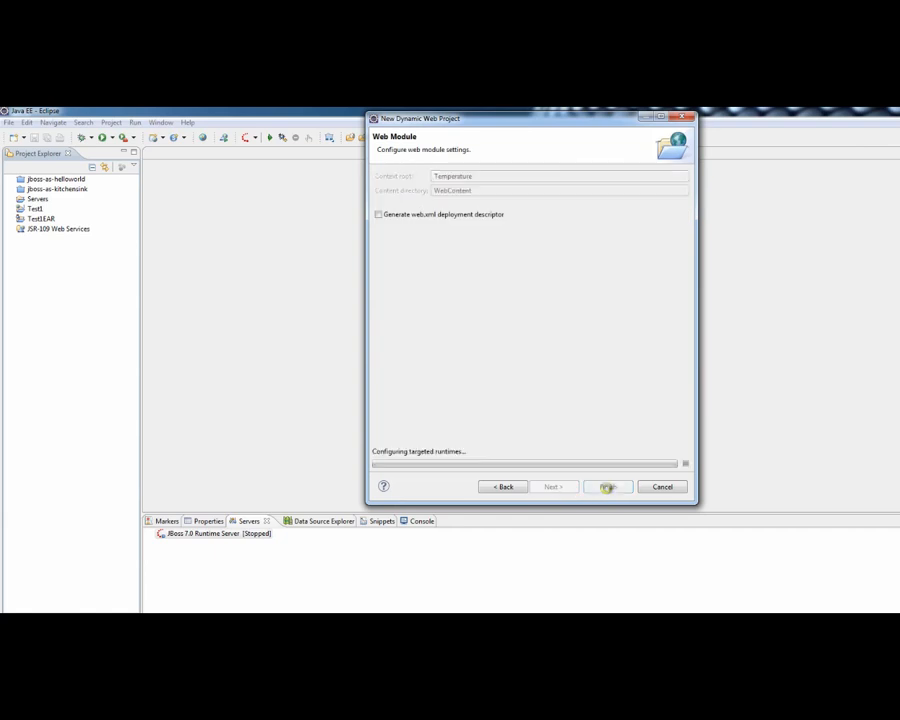
Expand Temperature > Java Resources > src default package and select Converter.java
{"action": "left_click", "coordinate": [607, 486]}
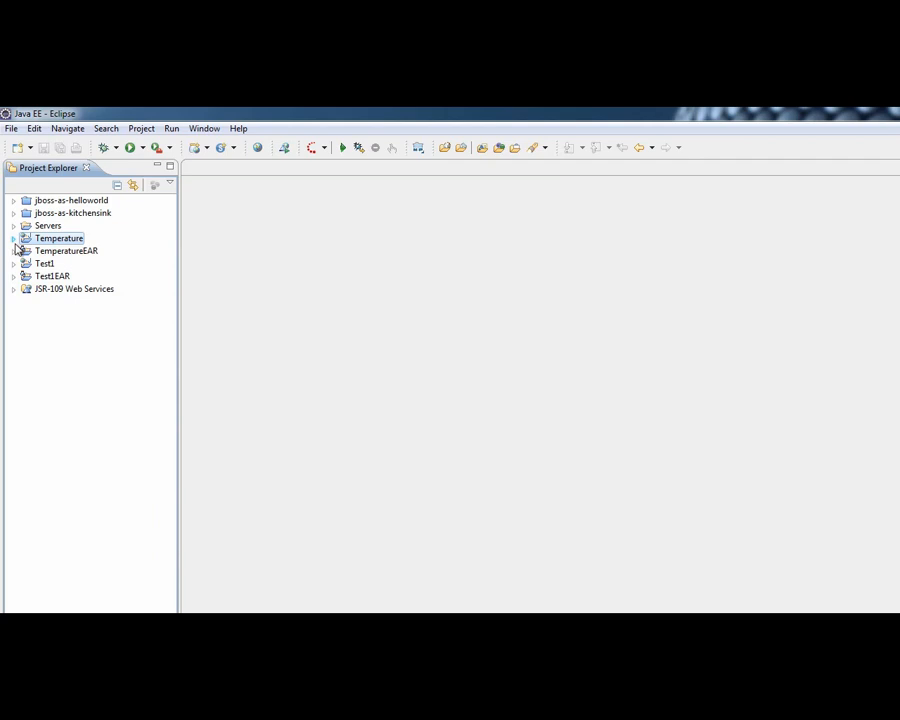
{"action": "left_click", "coordinate": [14, 238]}
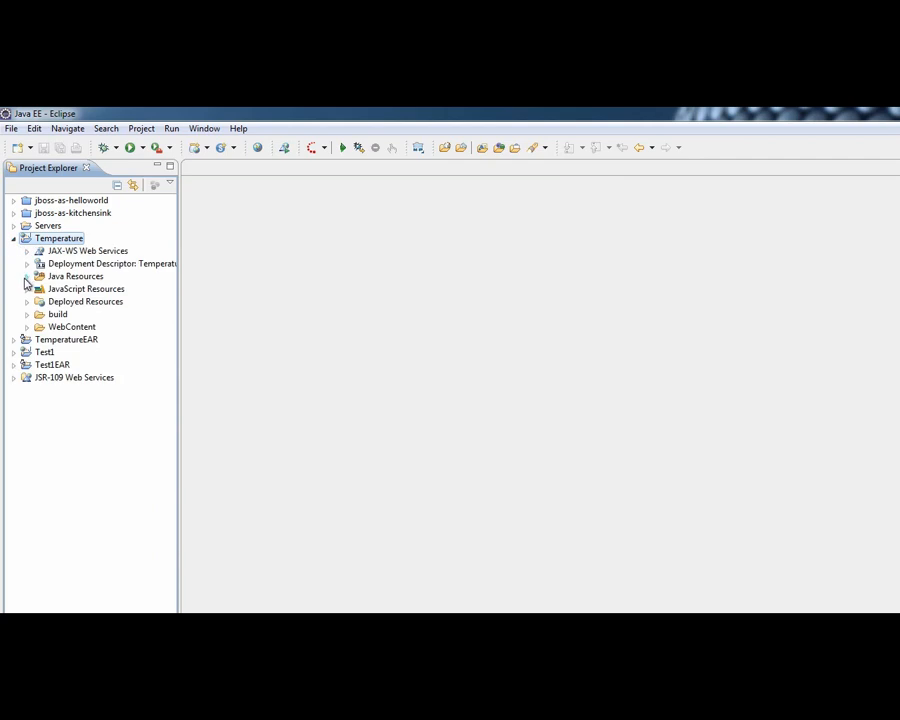
{"action": "left_click", "coordinate": [27, 276]}
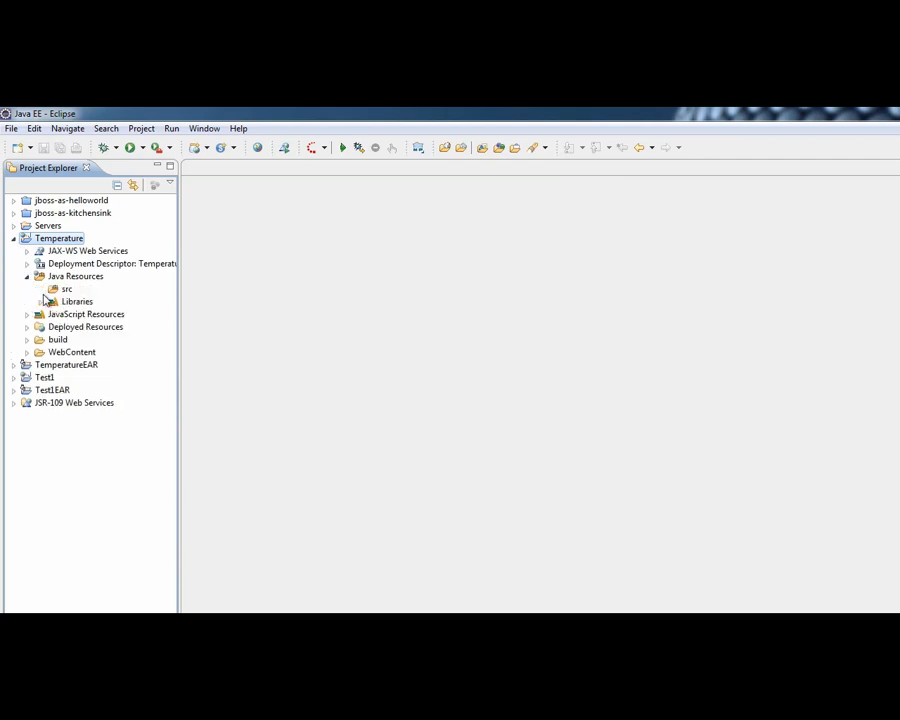
{"action": "mouse_move", "coordinate": [310, 607]}
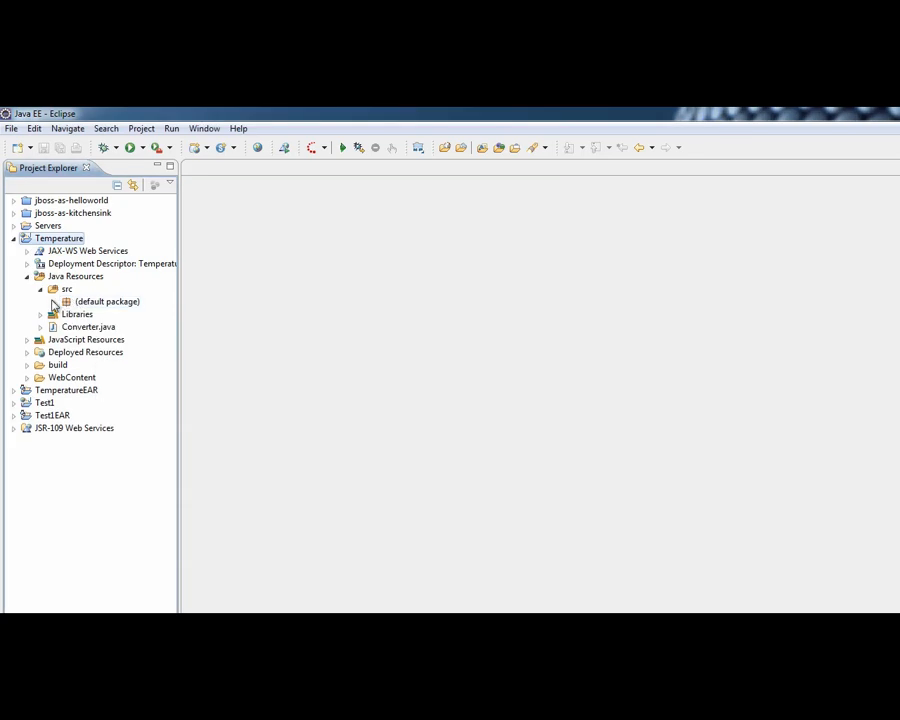
{"action": "left_click", "coordinate": [40, 301]}
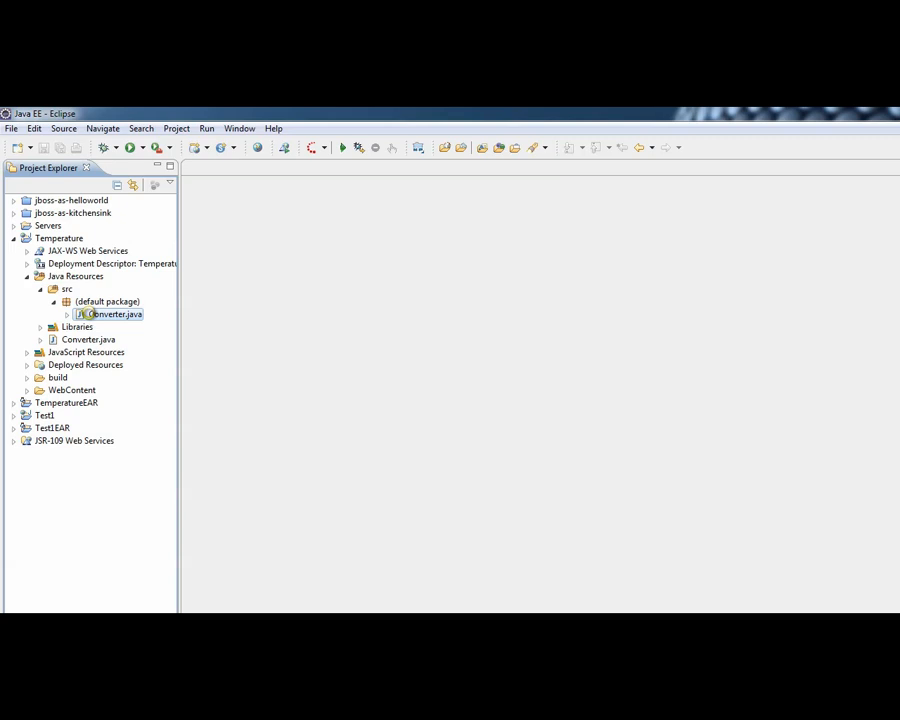
{"action": "left_click", "coordinate": [41, 339]}
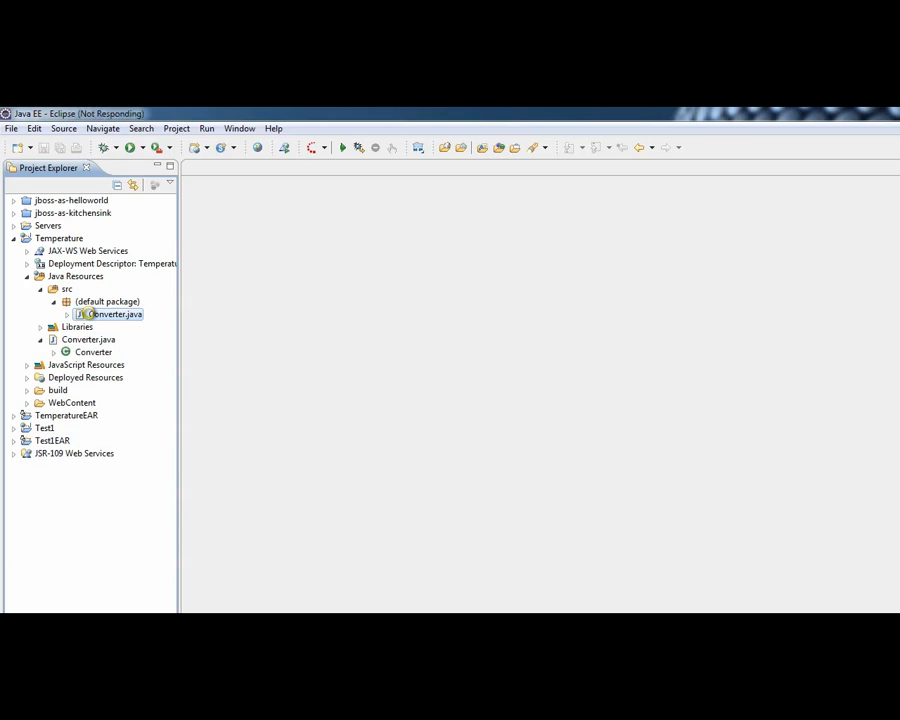
Open Converter.java in the editor to view celsiusToFarenheit and farenheitToCelsius
{"action": "double_click", "coordinate": [115, 314]}
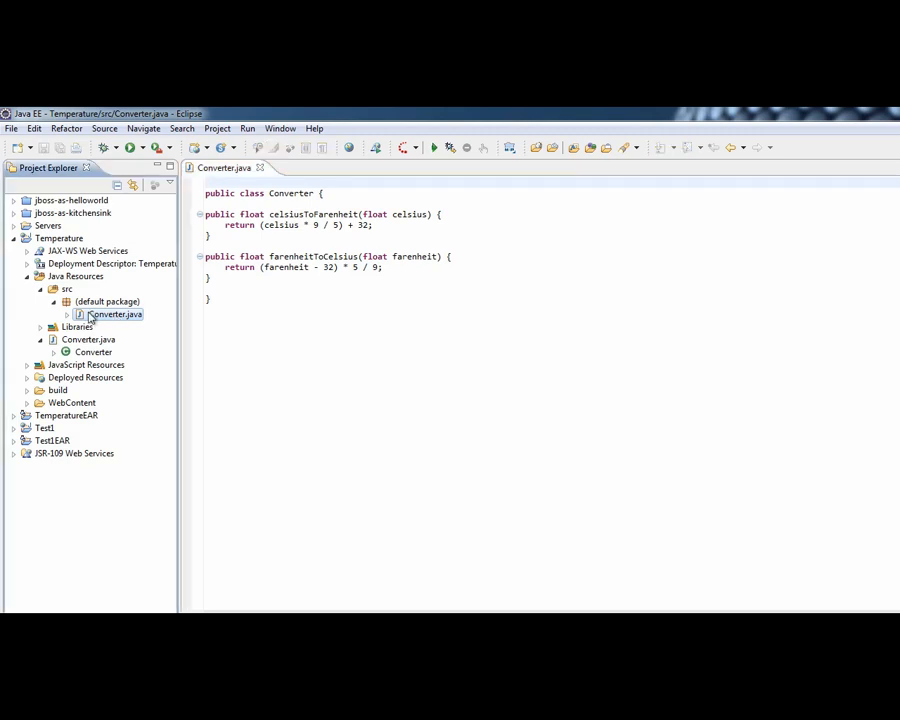
{"action": "left_click", "coordinate": [27, 402]}
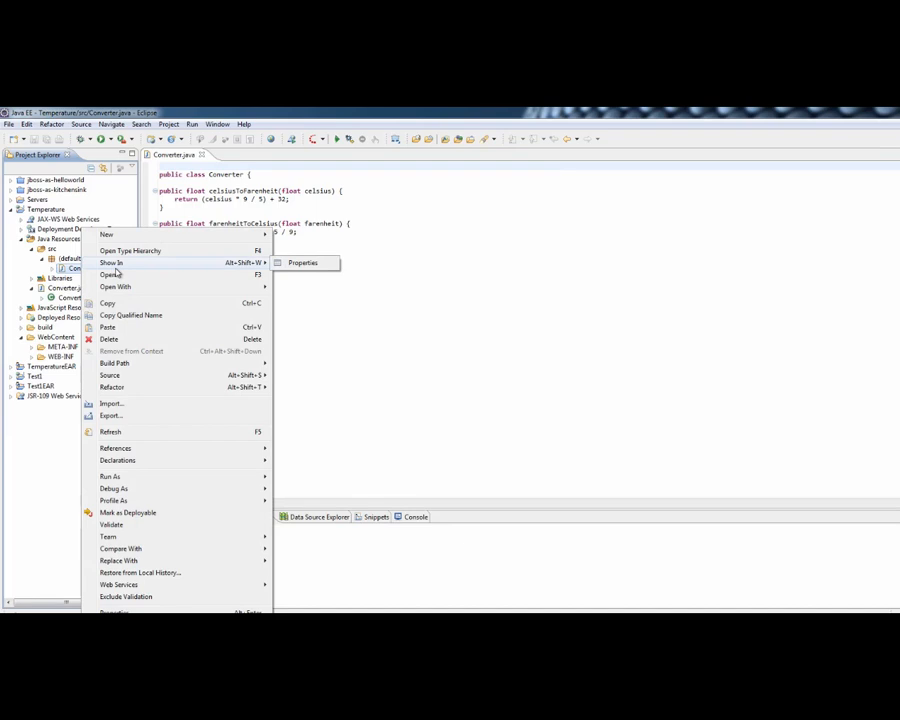
{"action": "mouse_move", "coordinate": [213, 598]}
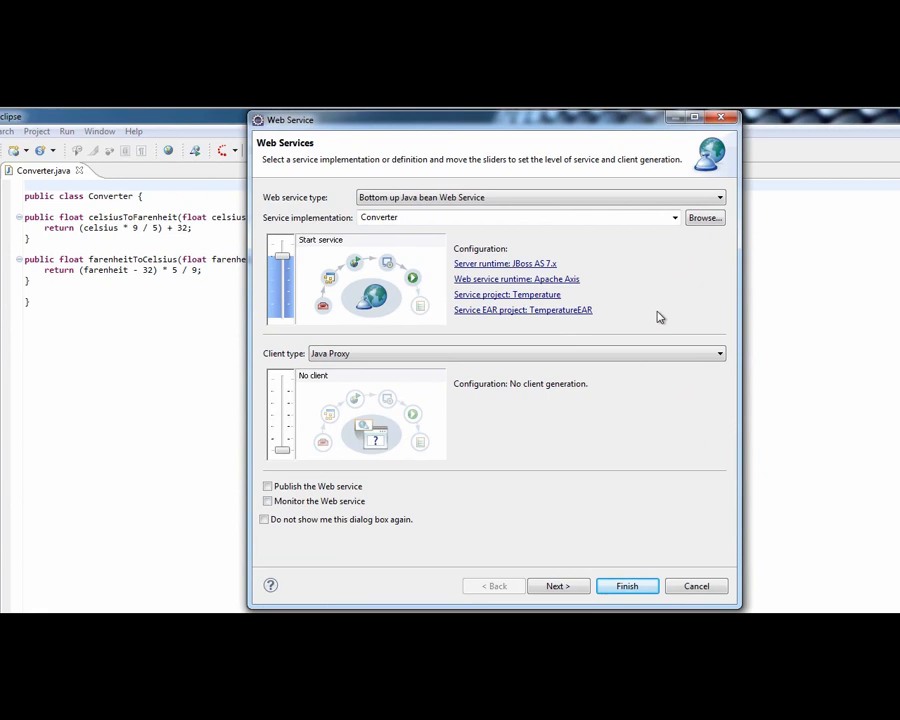
{"action": "mouse_move", "coordinate": [600, 278]}
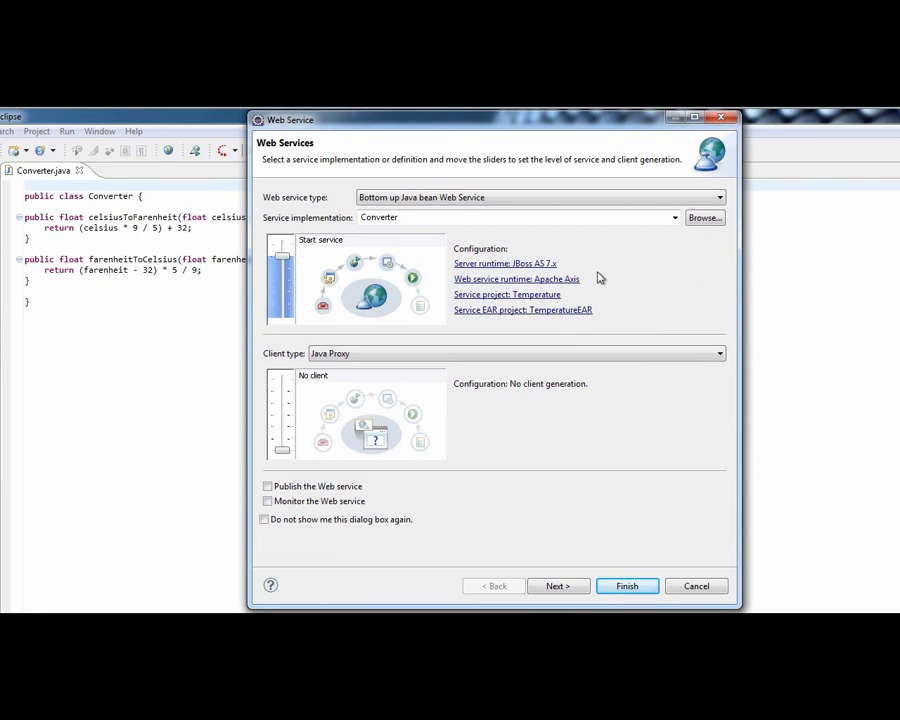
{"action": "mouse_move", "coordinate": [604, 287]}
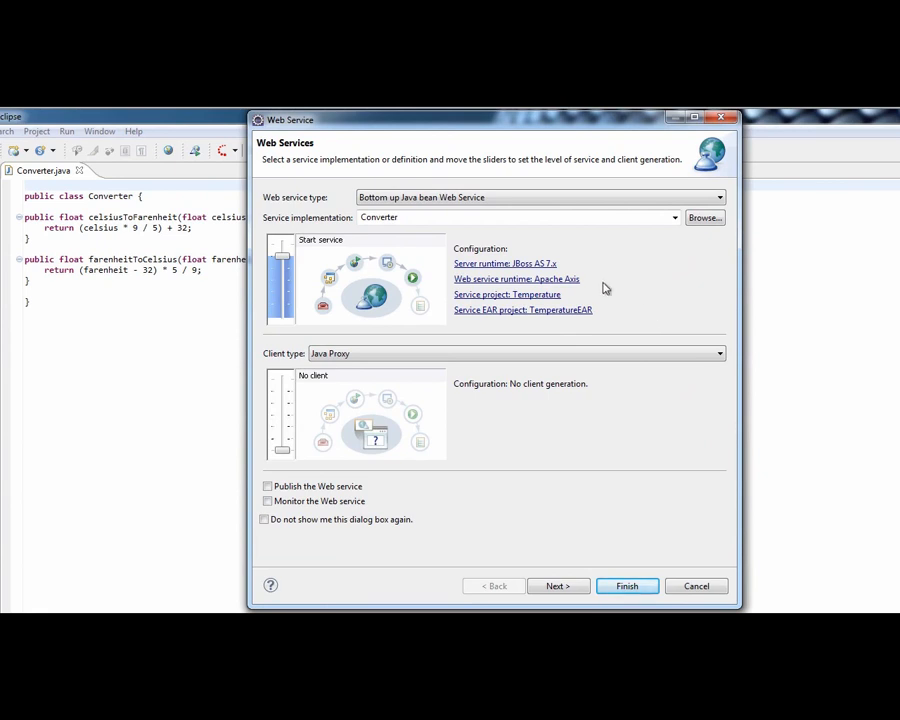
Accept bottom-up Java bean settings for the Converter web service and continue
{"action": "left_click", "coordinate": [558, 586]}
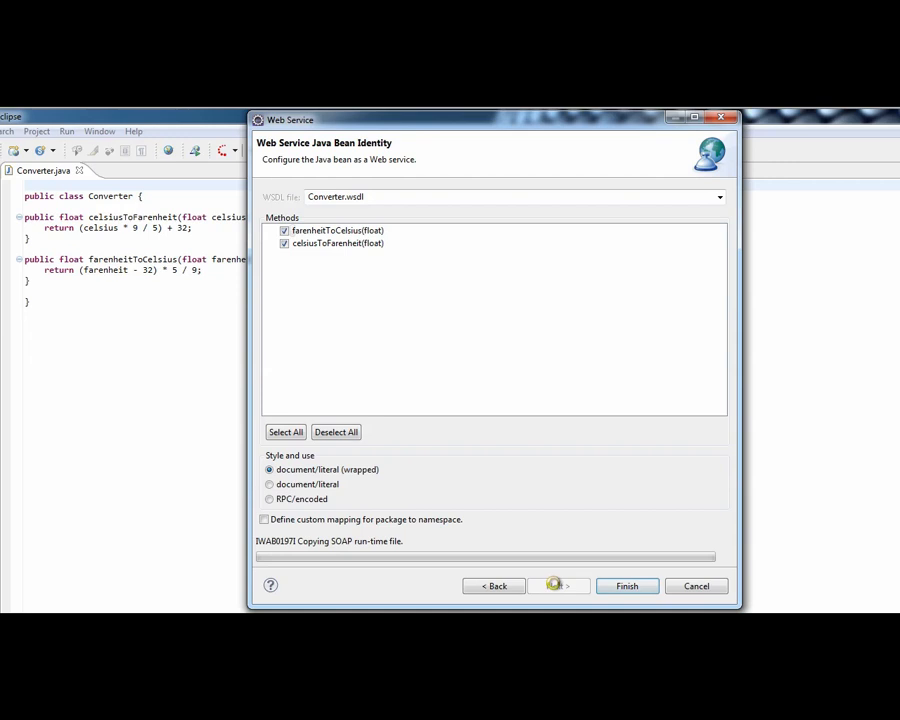
Keep both methods, start the JBoss 7.0 Runtime Server, and finish the wizard
{"action": "left_click", "coordinate": [558, 586]}
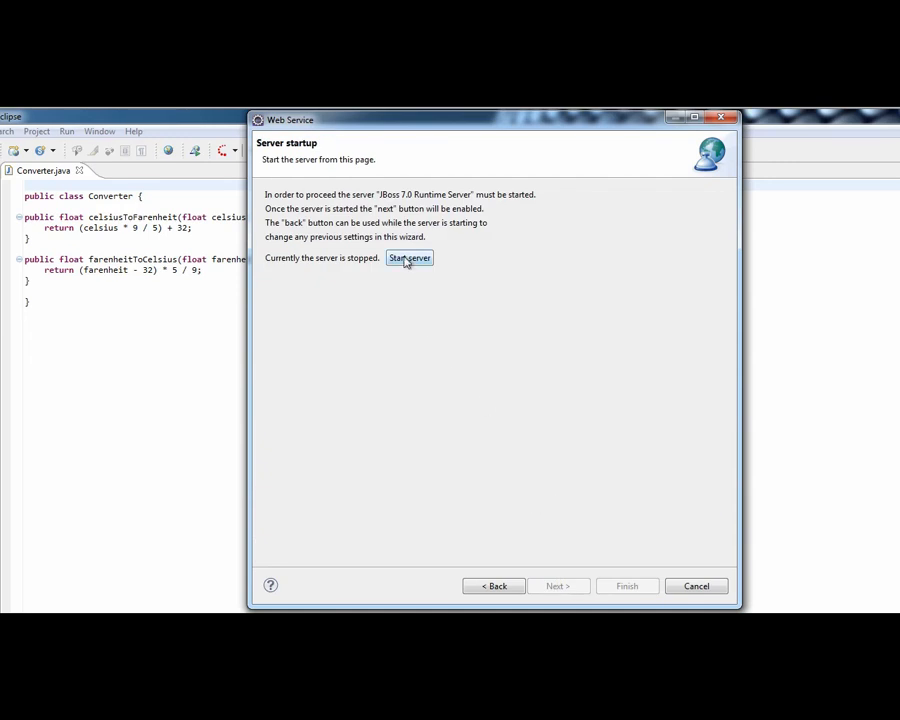
{"action": "left_click", "coordinate": [408, 257]}
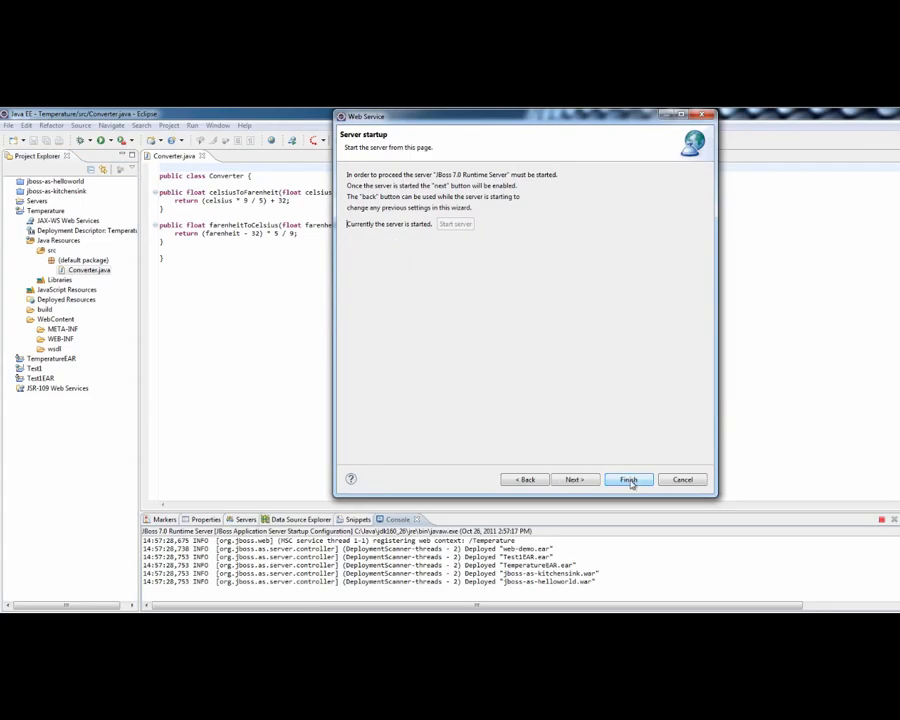
{"action": "left_click", "coordinate": [629, 479]}
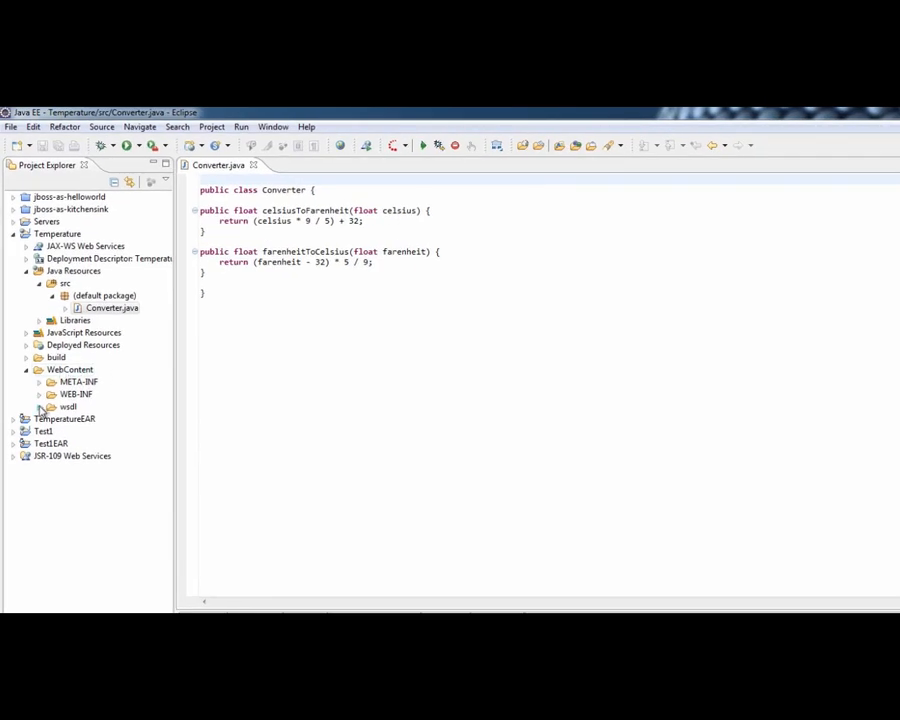
Expand the wsdl folder and open Converter.wsdl in the WSDL editor
{"action": "left_click", "coordinate": [52, 406]}
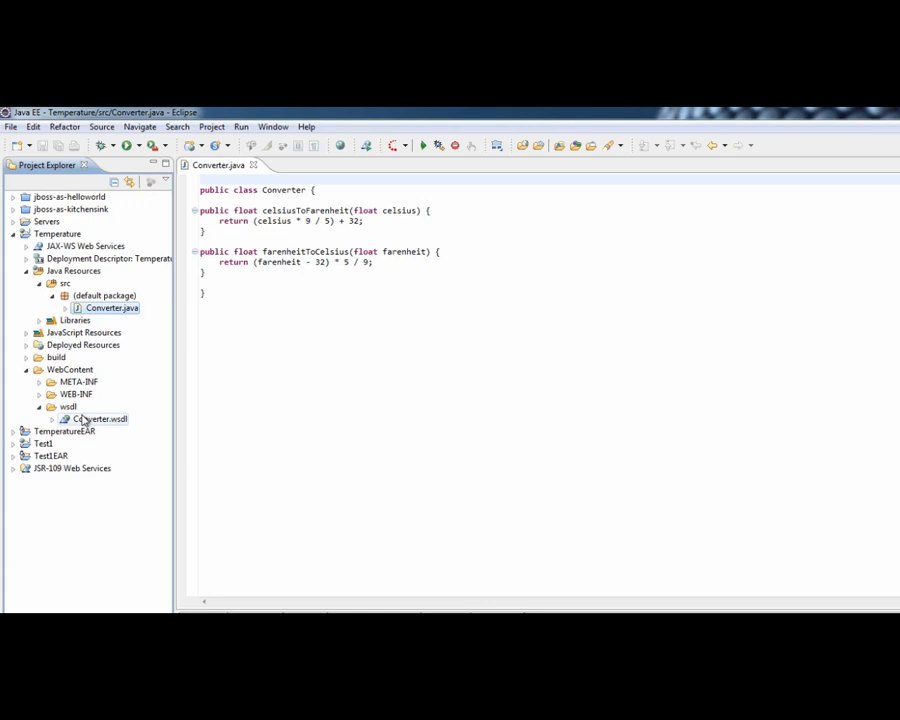
{"action": "left_click", "coordinate": [98, 419]}
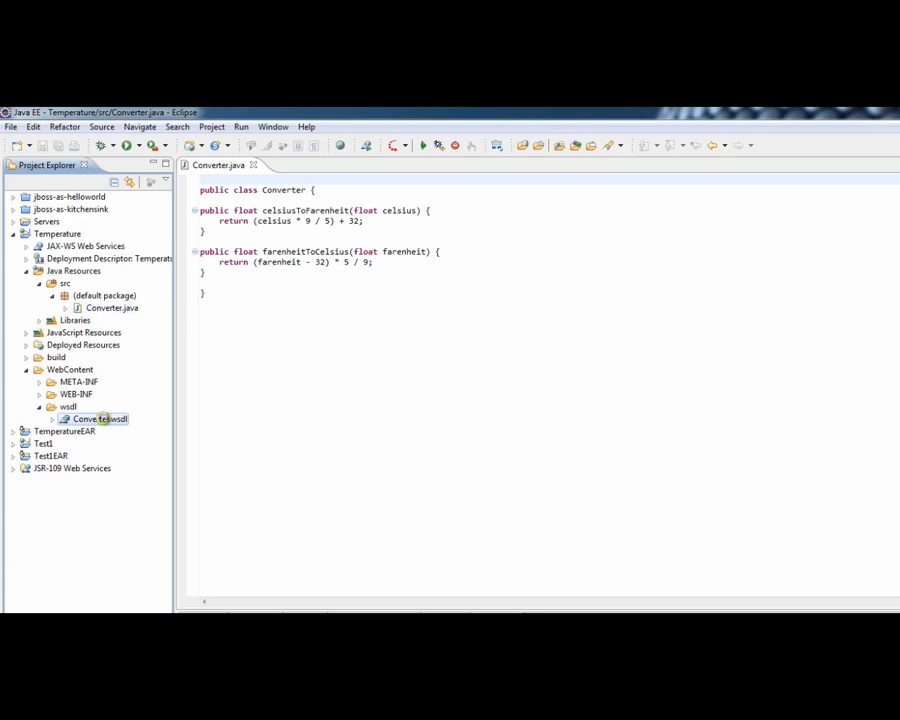
{"action": "double_click", "coordinate": [100, 418]}
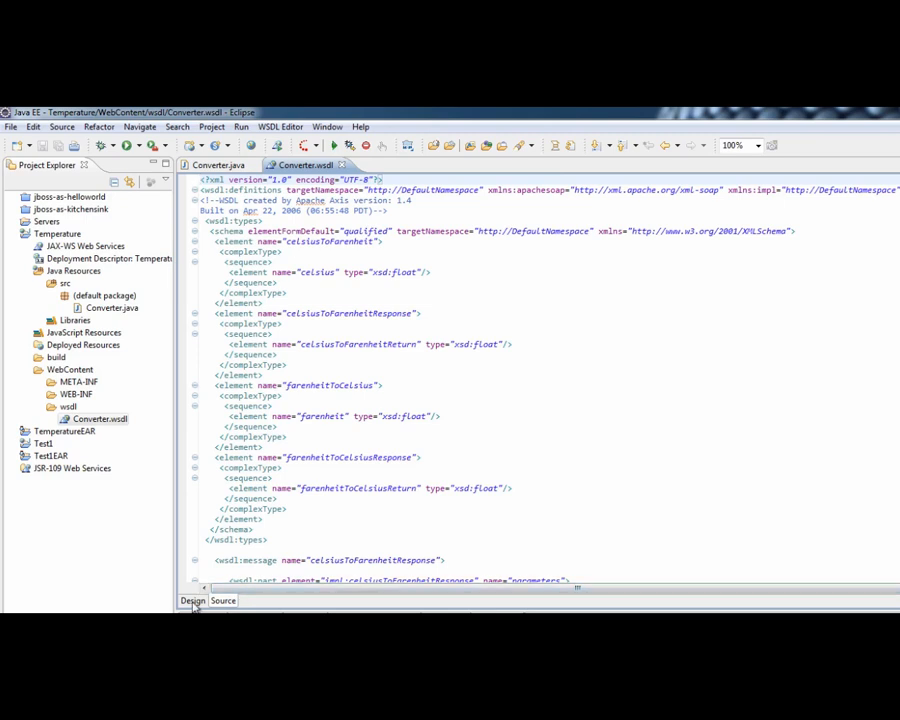
Show the WSDL Design diagram and inspect the localhost:8080/Temperature/services/Converter endpoint
{"action": "left_click", "coordinate": [191, 600]}
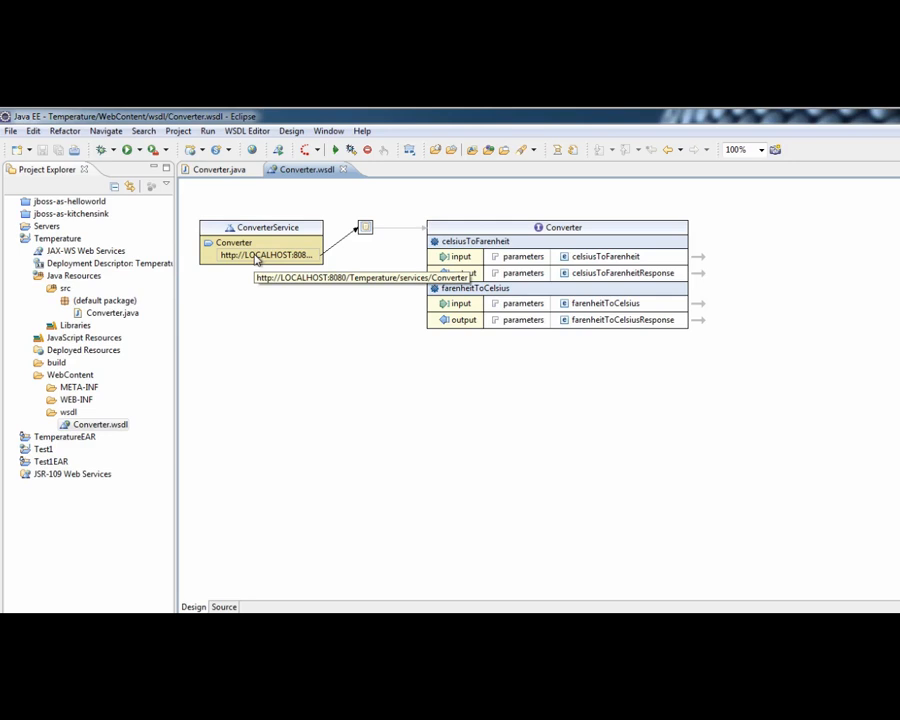
{"action": "left_click", "coordinate": [362, 277]}
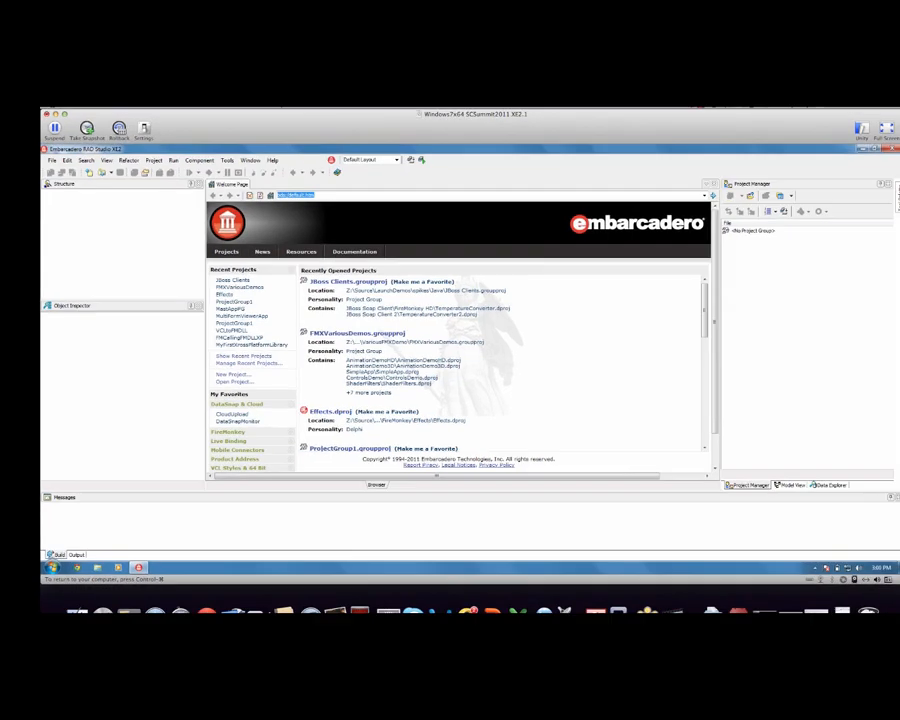
Create a new FireMonkey HD Delphi application in RAD Studio XE2
{"action": "left_click", "coordinate": [18, 130]}
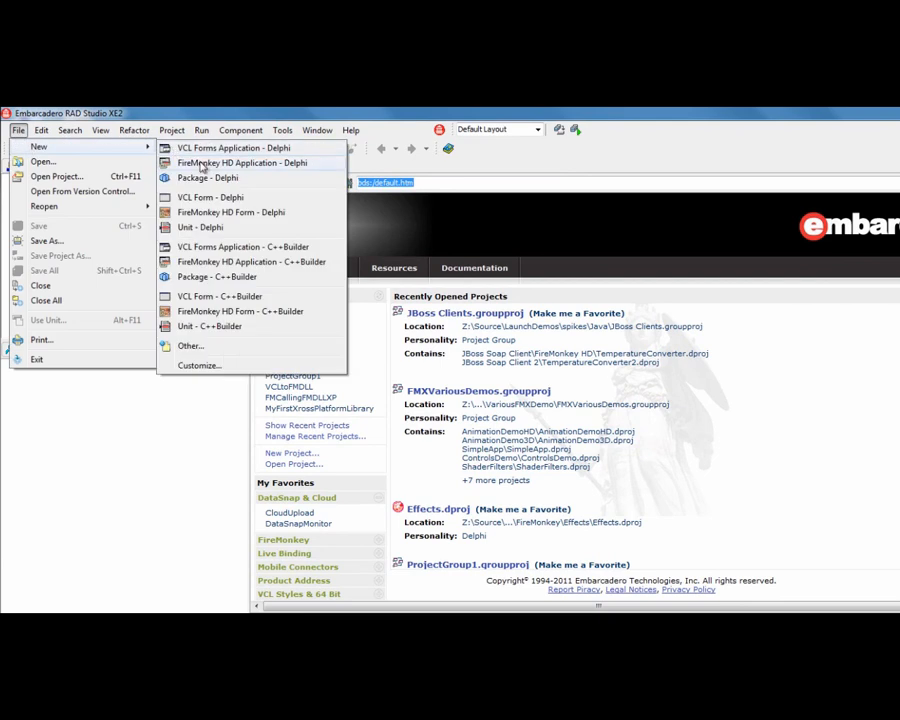
{"action": "left_click", "coordinate": [233, 147]}
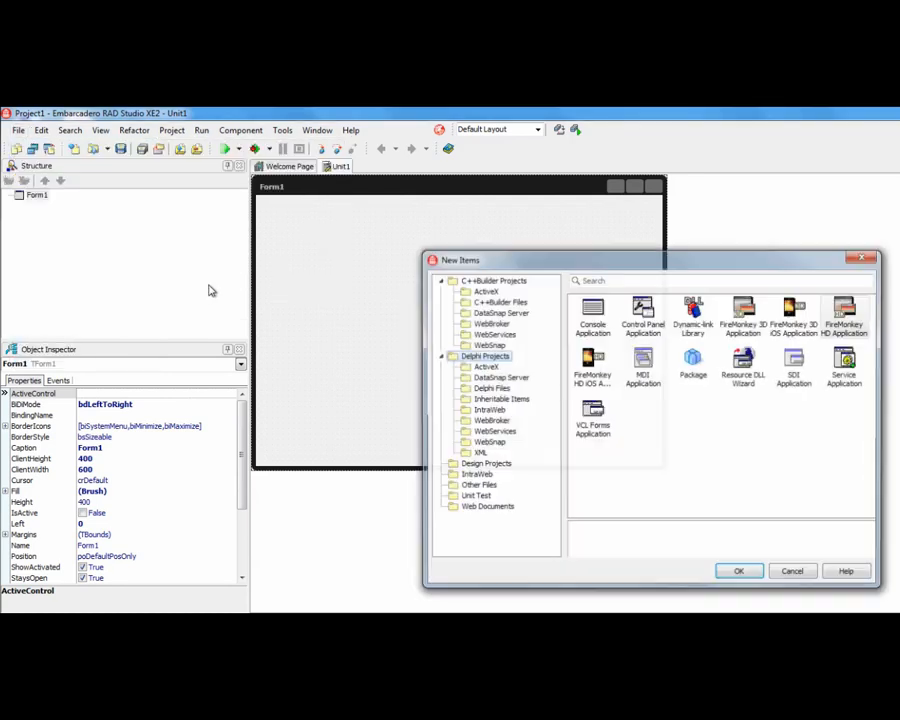
Run the WebServices WSDL Importer on the Converter WSDL address with default options
{"action": "left_click", "coordinate": [492, 431]}
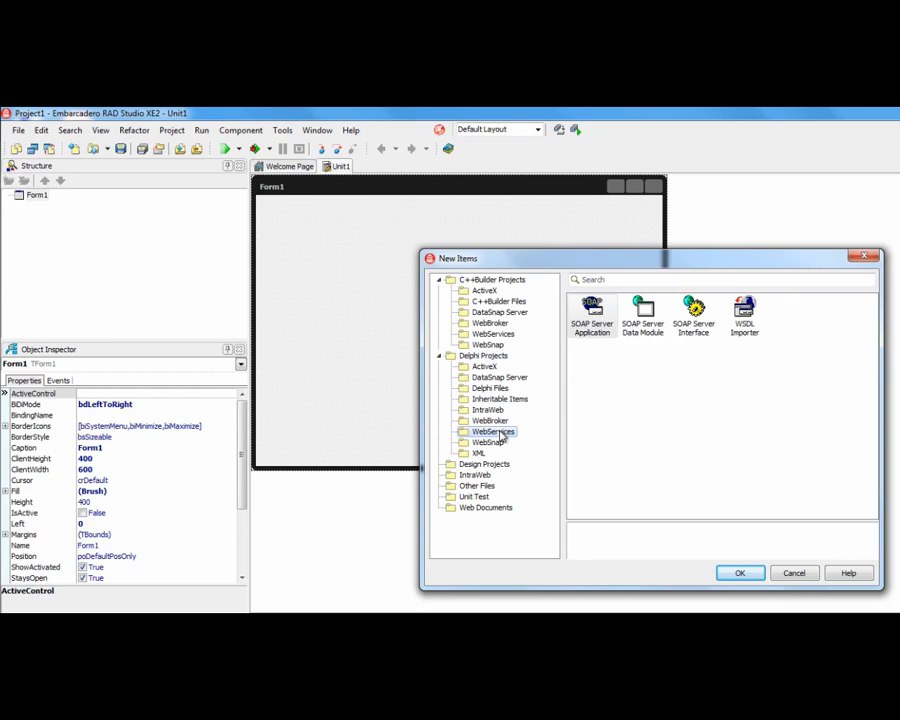
{"action": "left_click", "coordinate": [744, 315]}
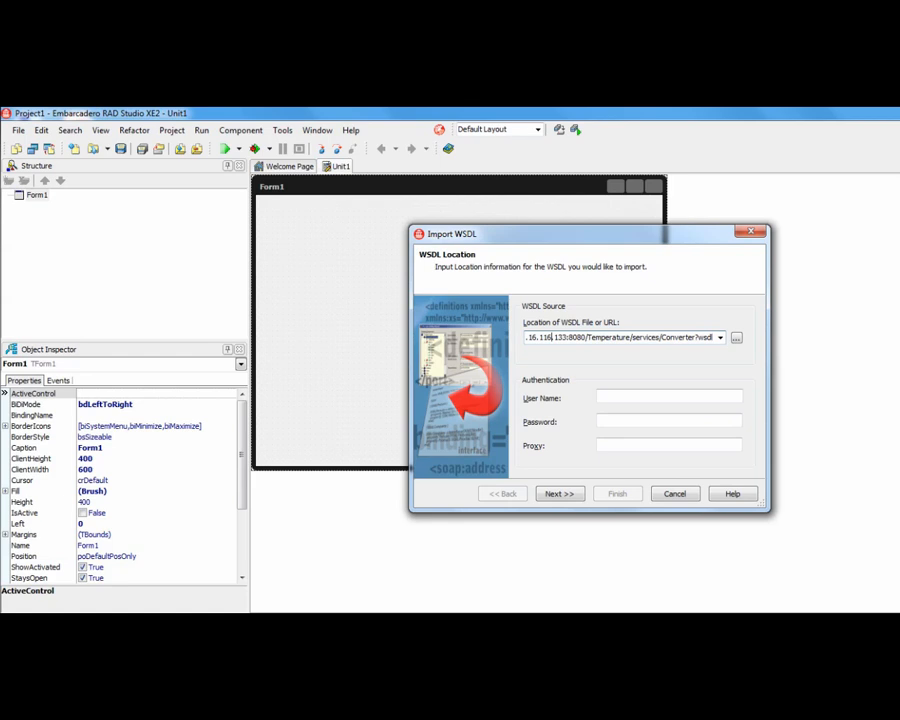
{"action": "triple_click", "coordinate": [625, 337]}
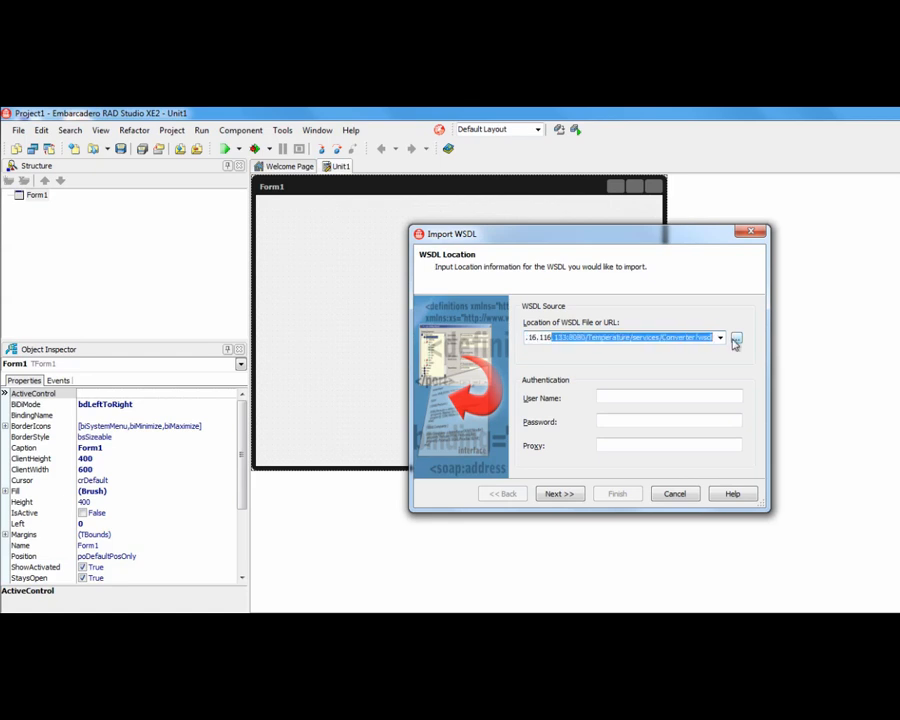
{"action": "left_click", "coordinate": [559, 493]}
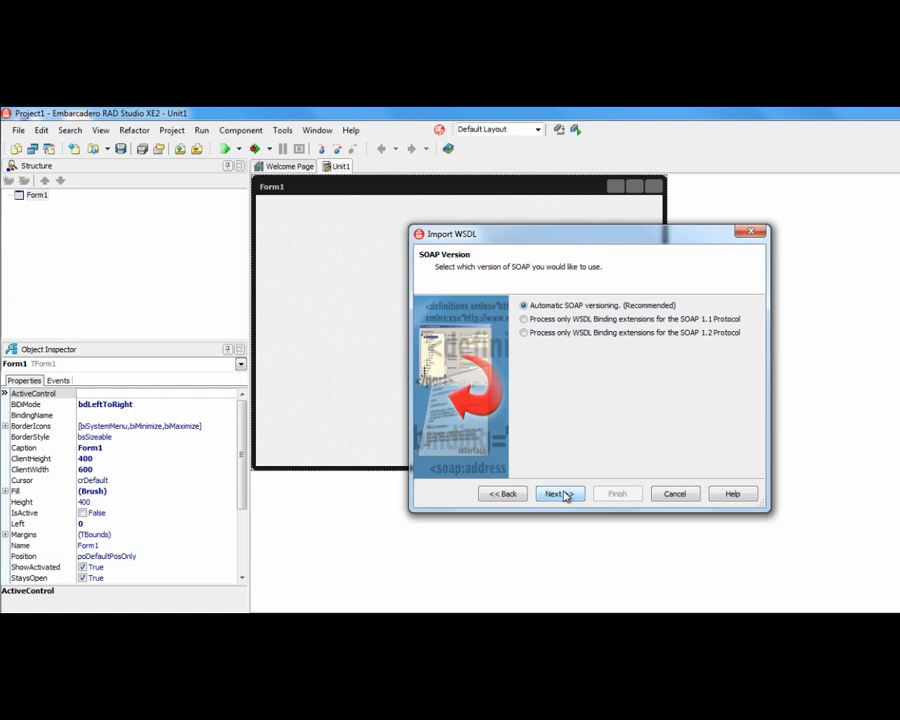
{"action": "left_click", "coordinate": [556, 493]}
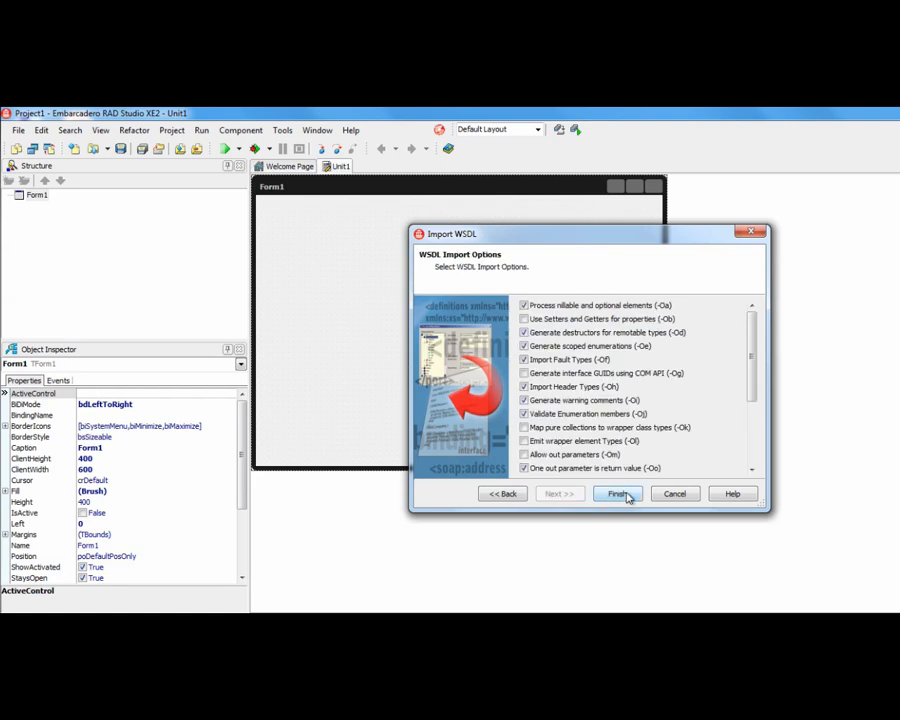
{"action": "left_click", "coordinate": [616, 493]}
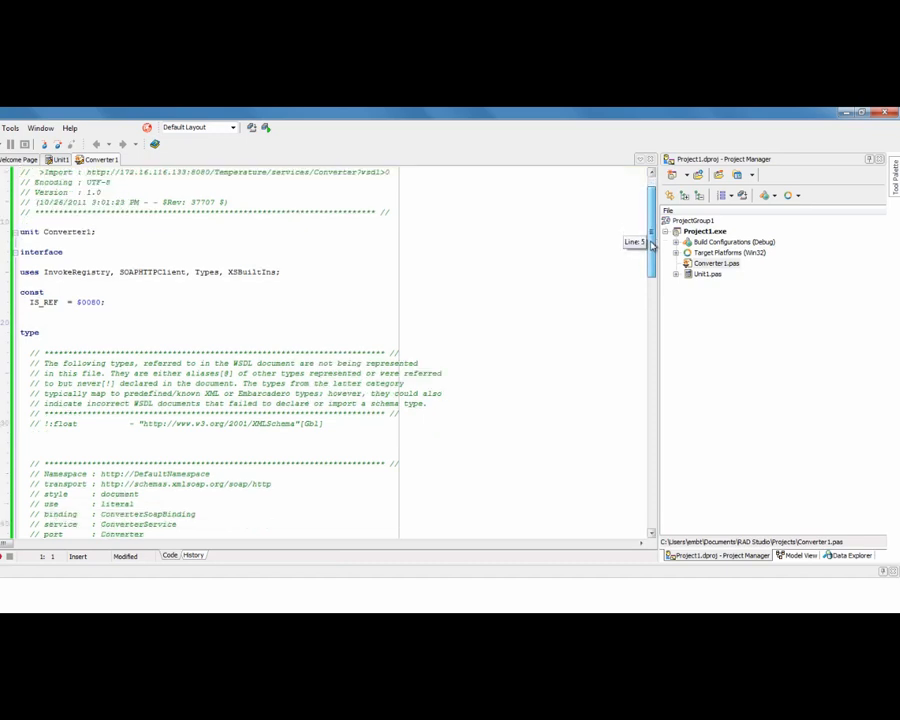
{"action": "scroll", "scroll_direction": "down", "scroll_amount": 3}
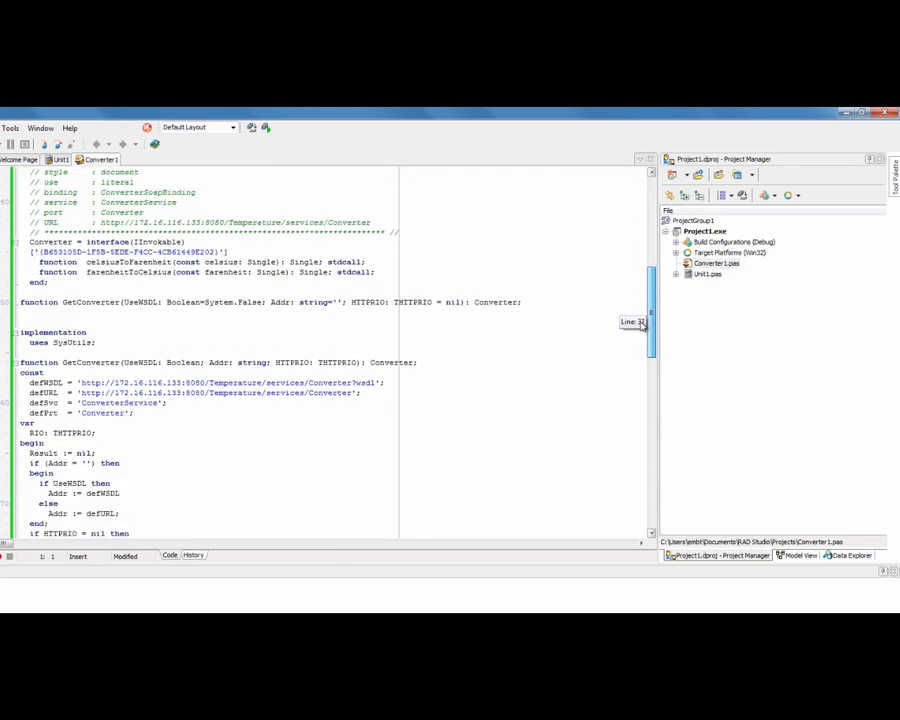
{"action": "scroll", "scroll_direction": "up", "scroll_amount": 3}
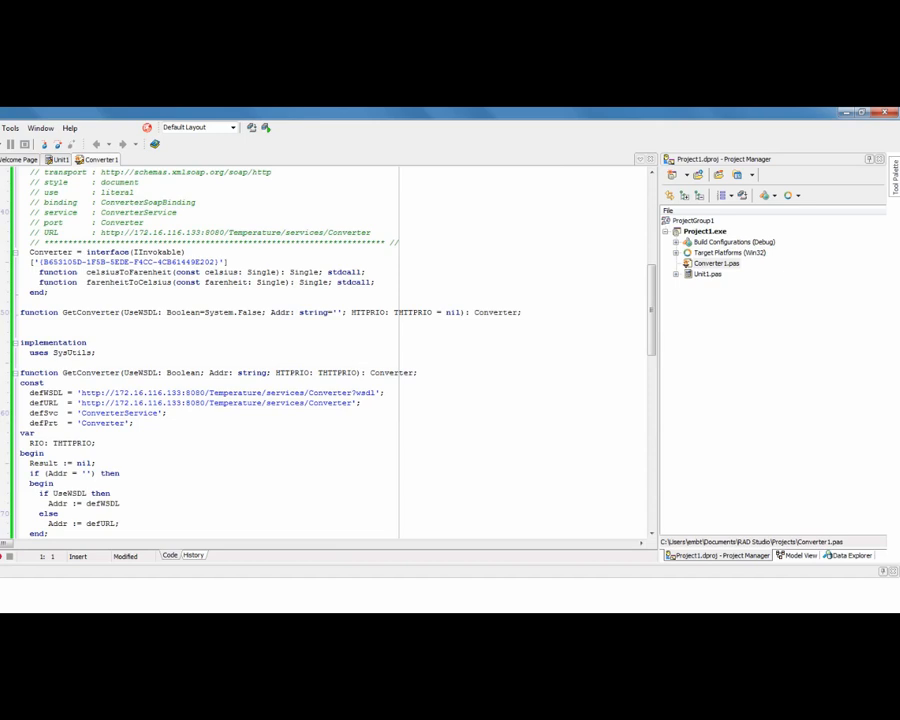
{"action": "left_click", "coordinate": [88, 272]}
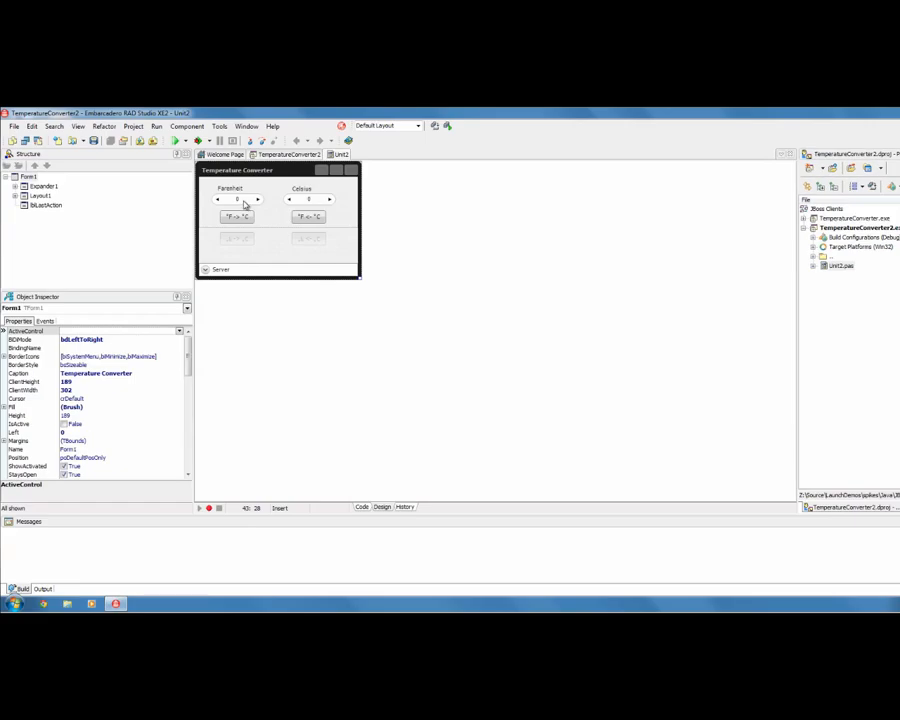
Inspect the °F -> °C button's conversion code, then run the TemperatureConverter2 client
{"action": "left_click", "coordinate": [237, 199]}
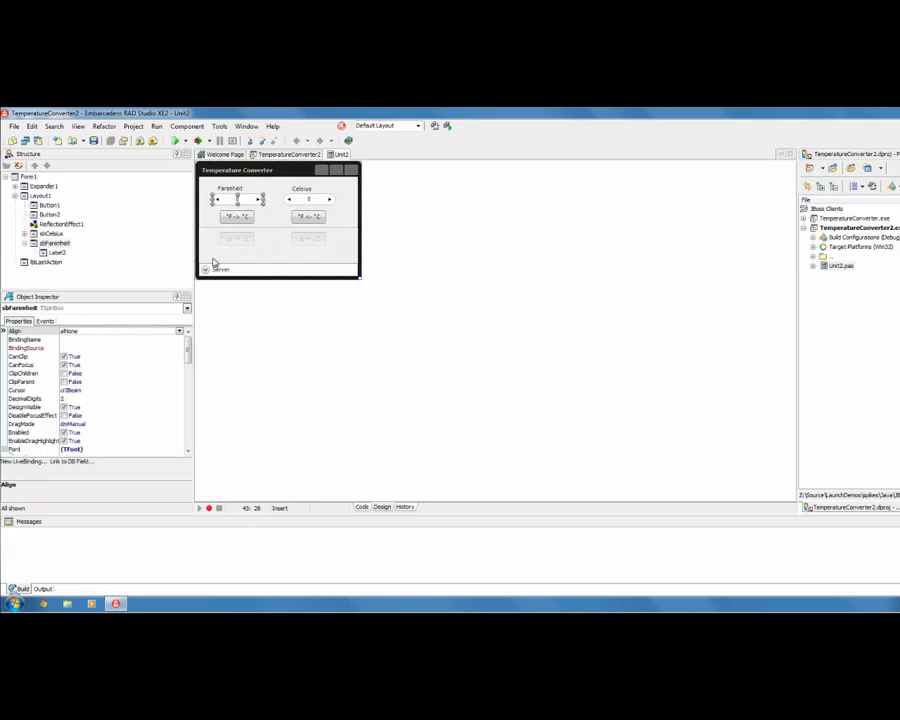
{"action": "scroll", "scroll_direction": "down", "scroll_amount": 3}
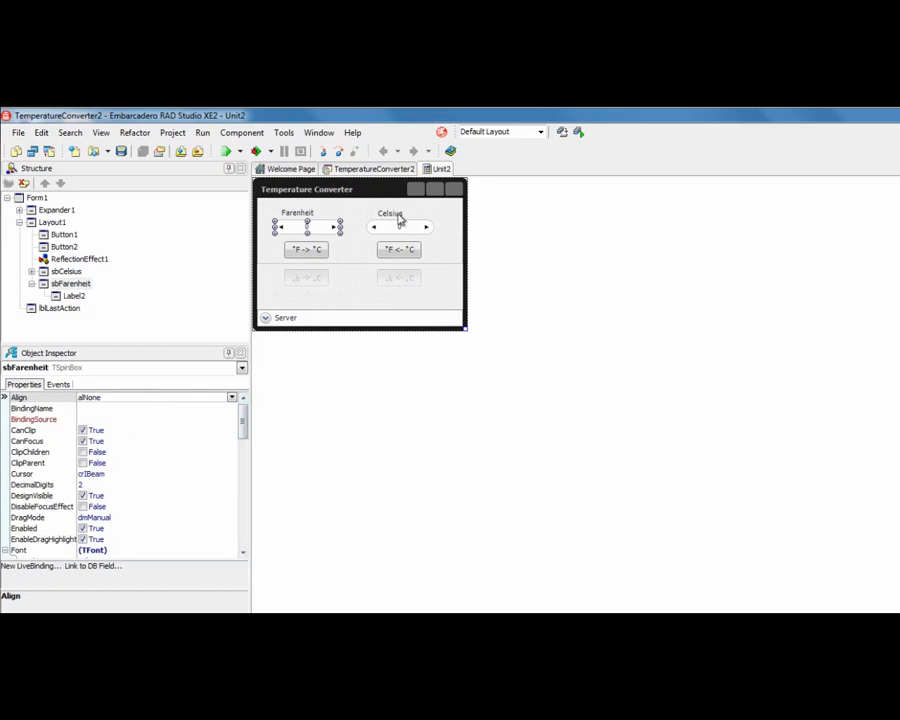
{"action": "left_click", "coordinate": [306, 249]}
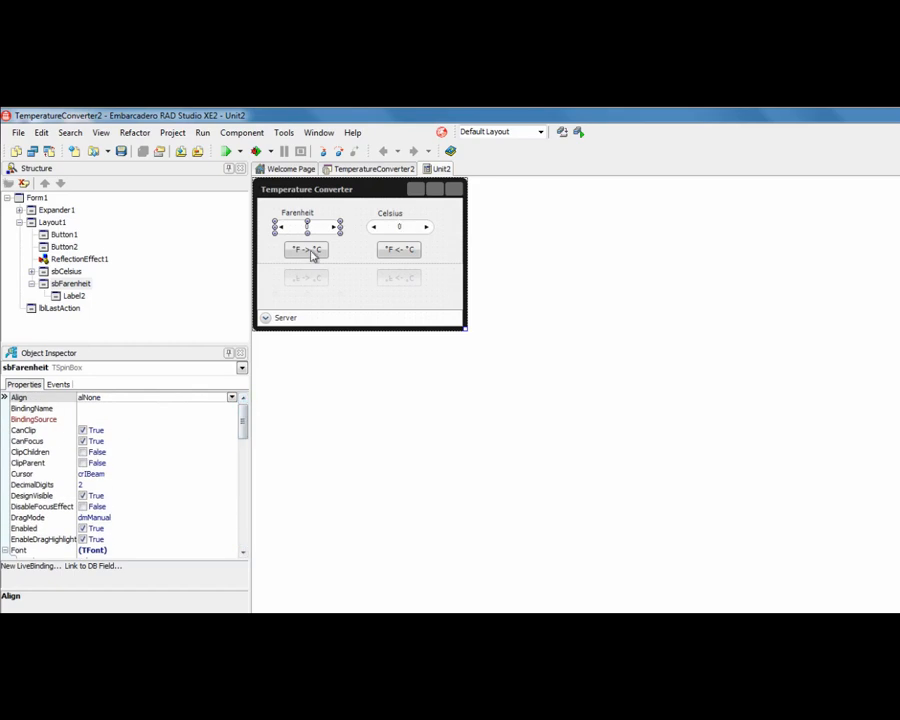
{"action": "left_click", "coordinate": [306, 249]}
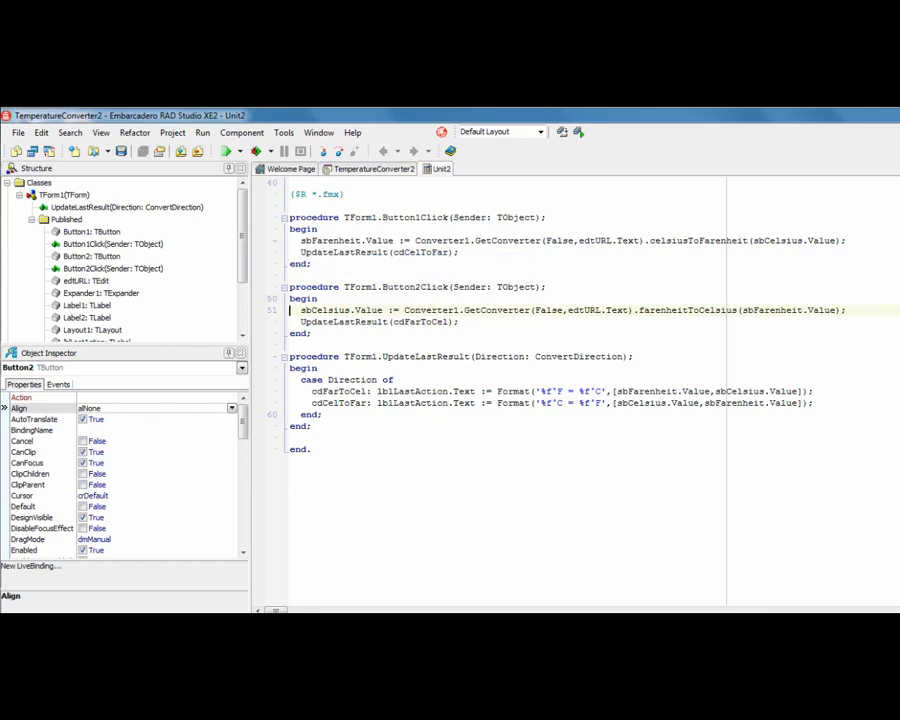
{"action": "left_click", "coordinate": [228, 151]}
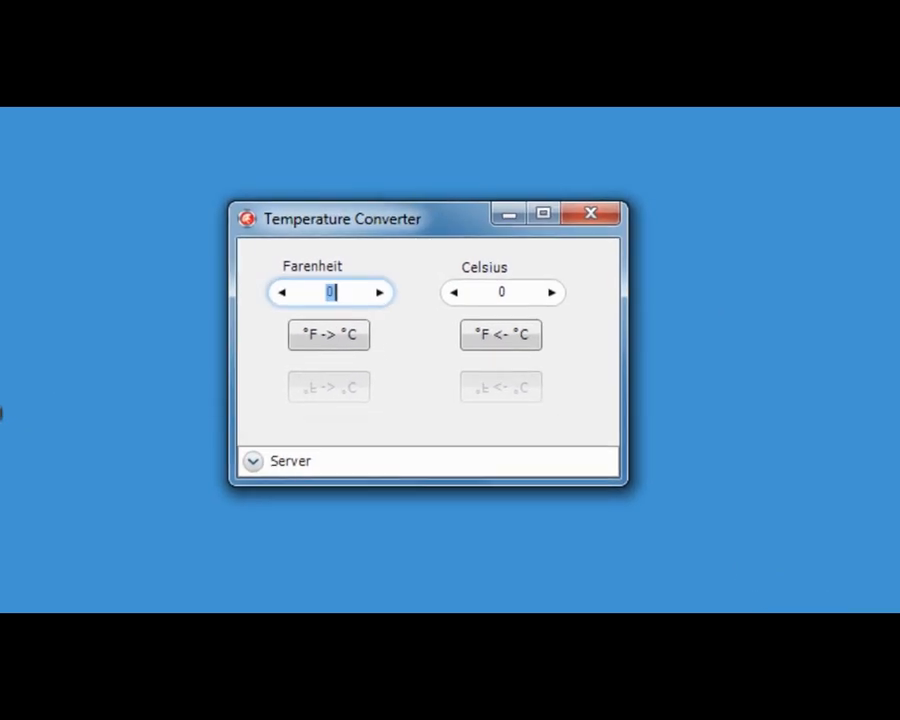
Enter 50 °F and convert it to 10 °C, then convert a Celsius value back to Fahrenheit
{"action": "type", "text": "50"}
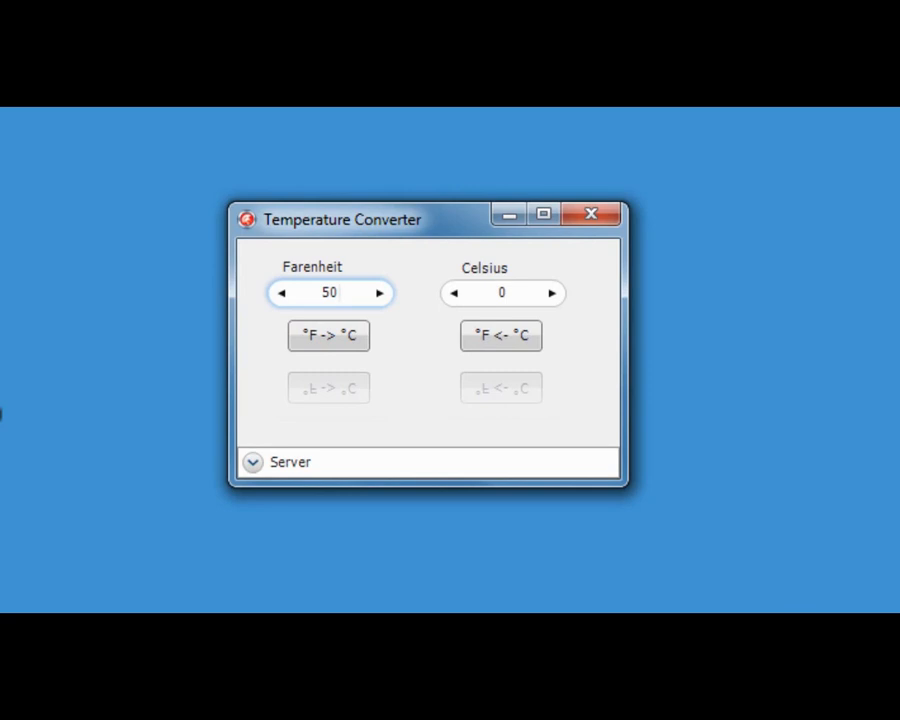
{"action": "left_click", "coordinate": [329, 335]}
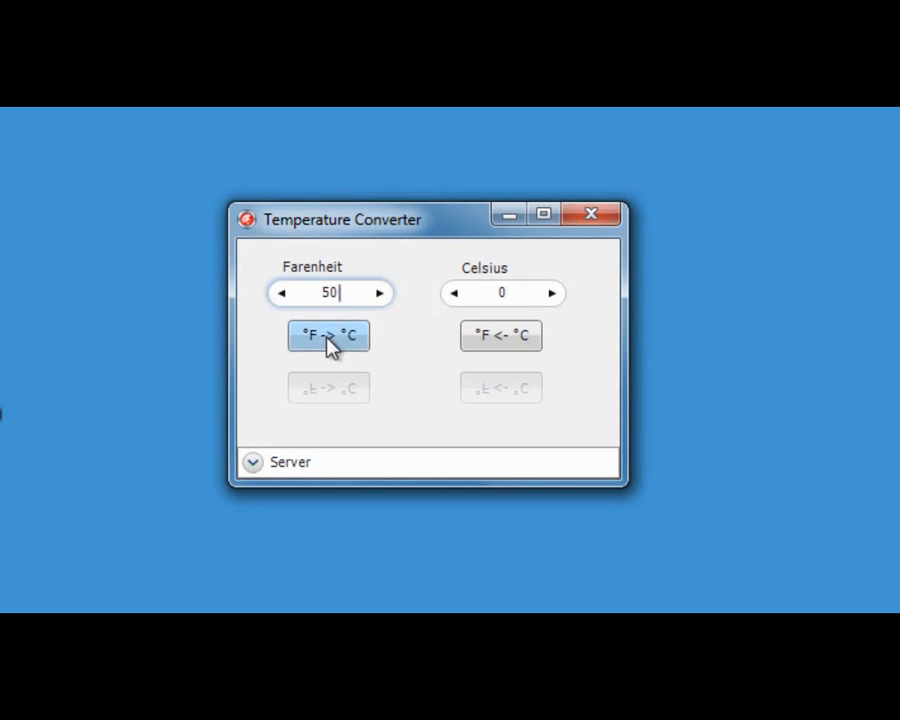
{"action": "left_click", "coordinate": [329, 335]}
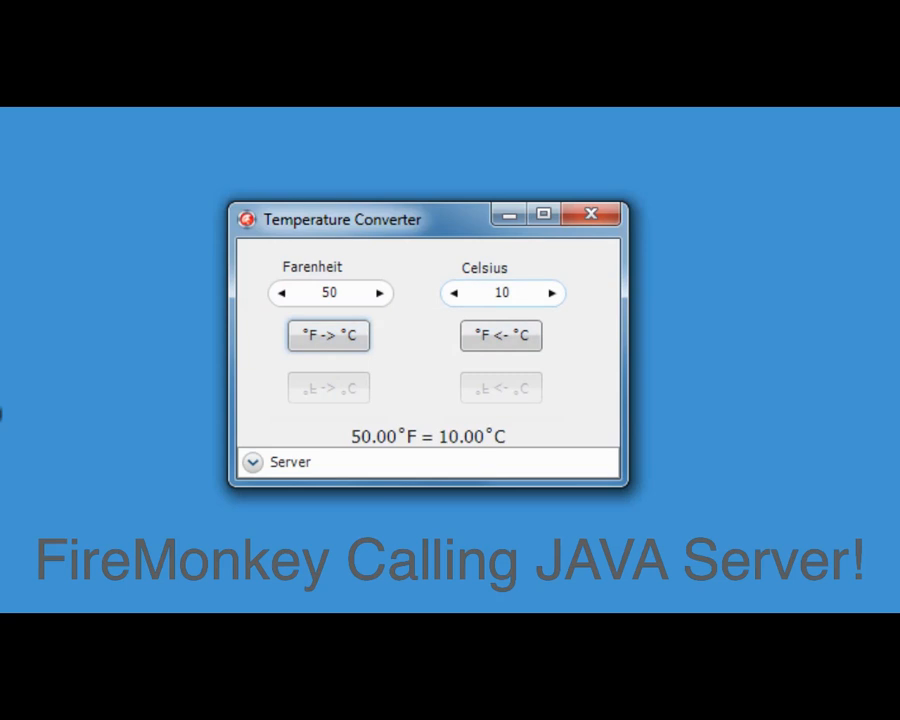
{"action": "mouse_move", "coordinate": [500, 455]}
{"action": "type", "text": "17"}
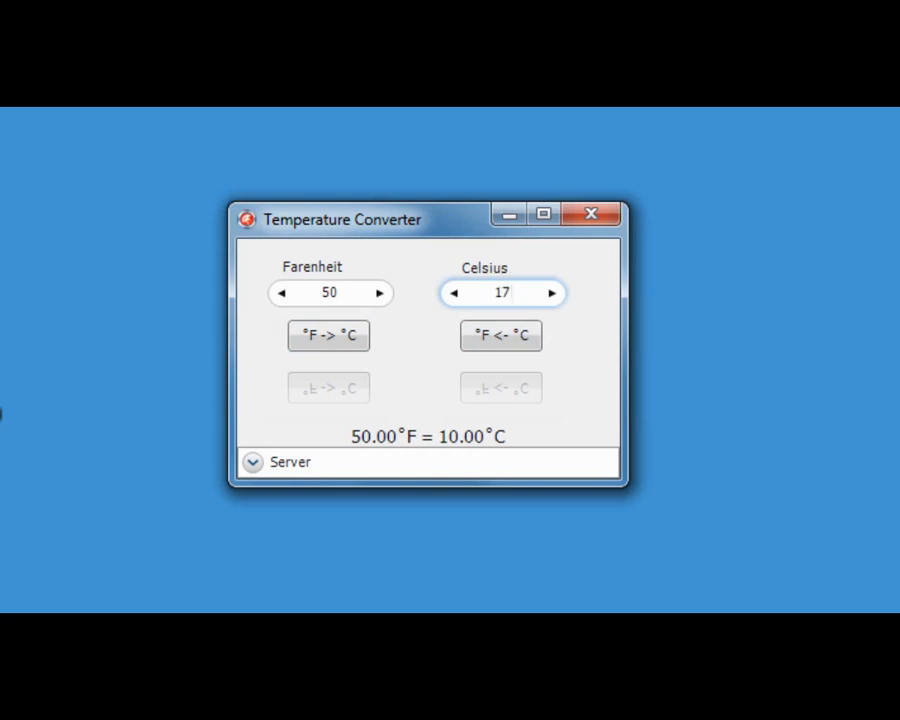
{"action": "left_click", "coordinate": [501, 335]}
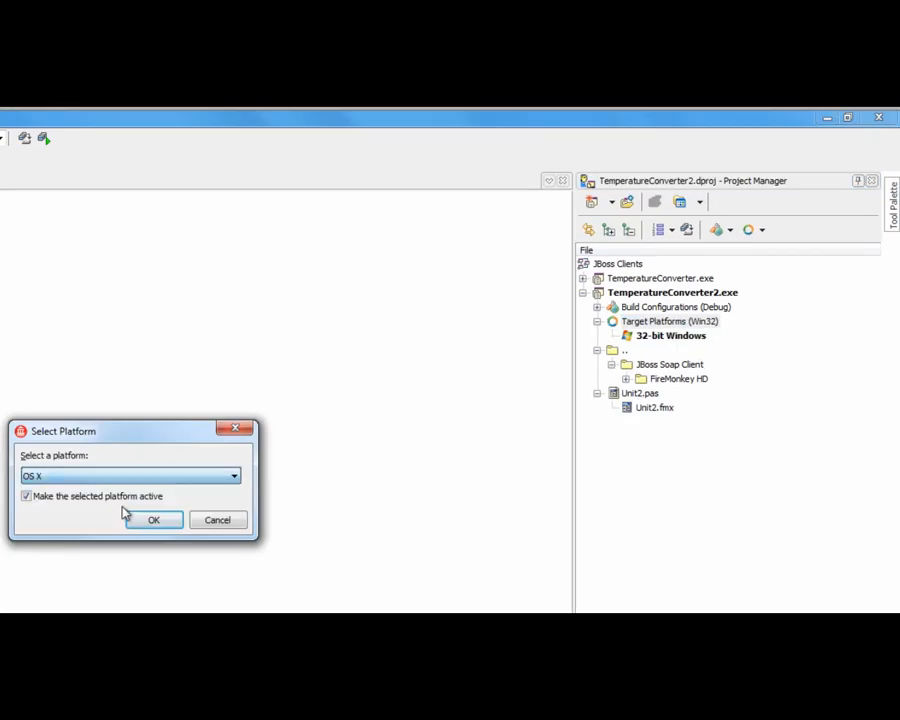
Add OS X as the active target platform and build TemperatureConverter2
{"action": "left_click", "coordinate": [153, 519]}
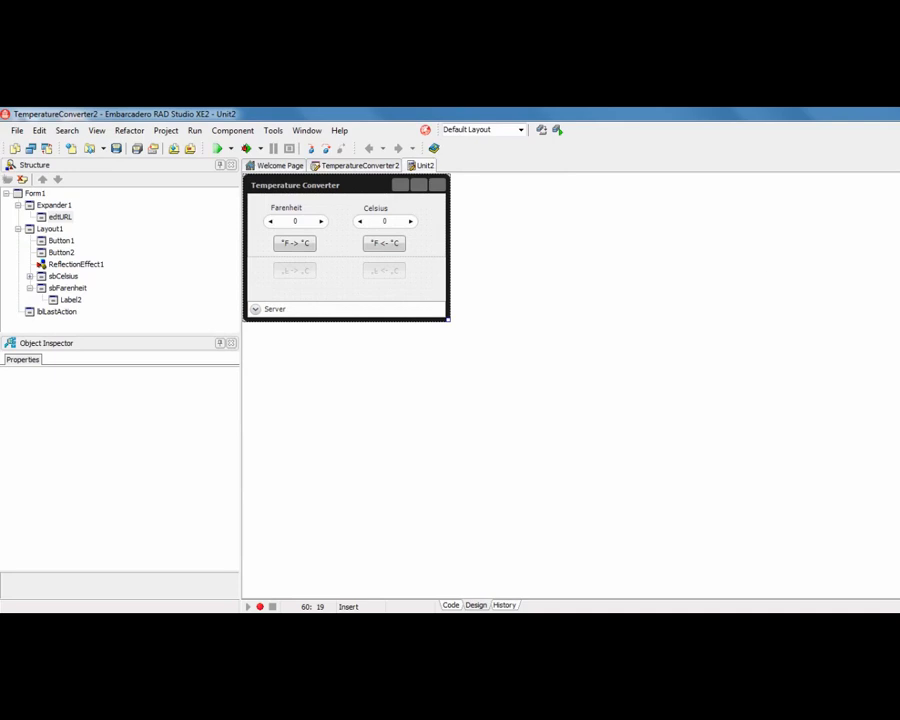
{"action": "mouse_move", "coordinate": [557, 227]}
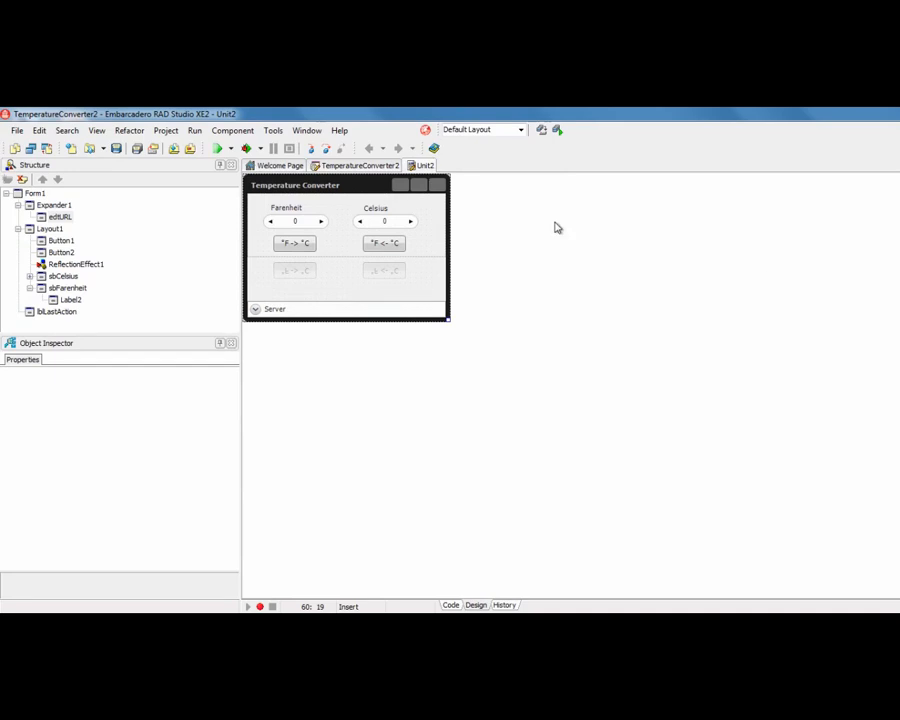
{"action": "left_click", "coordinate": [216, 147]}
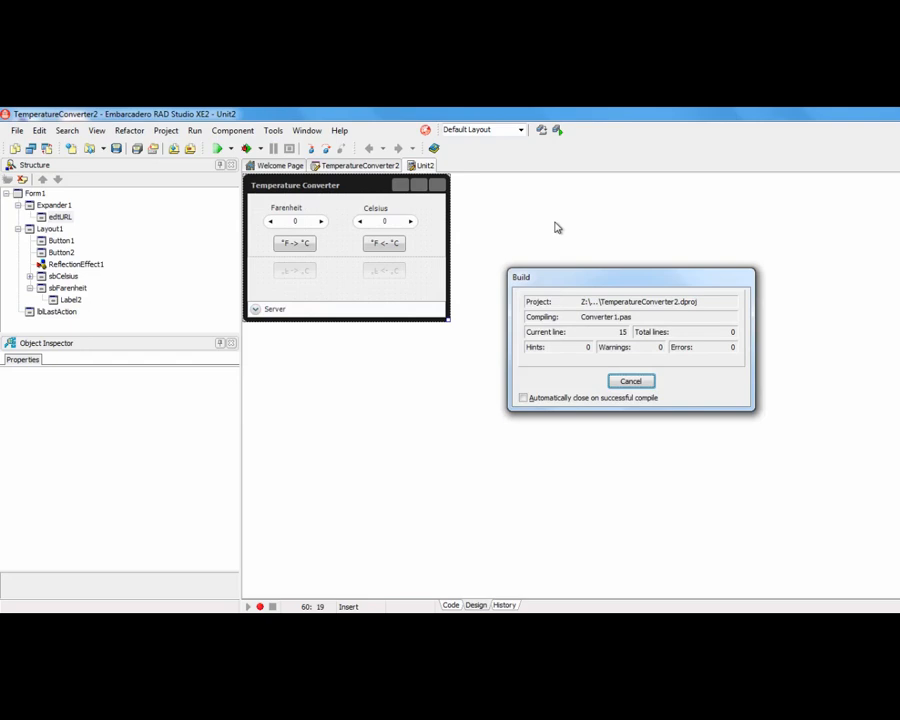